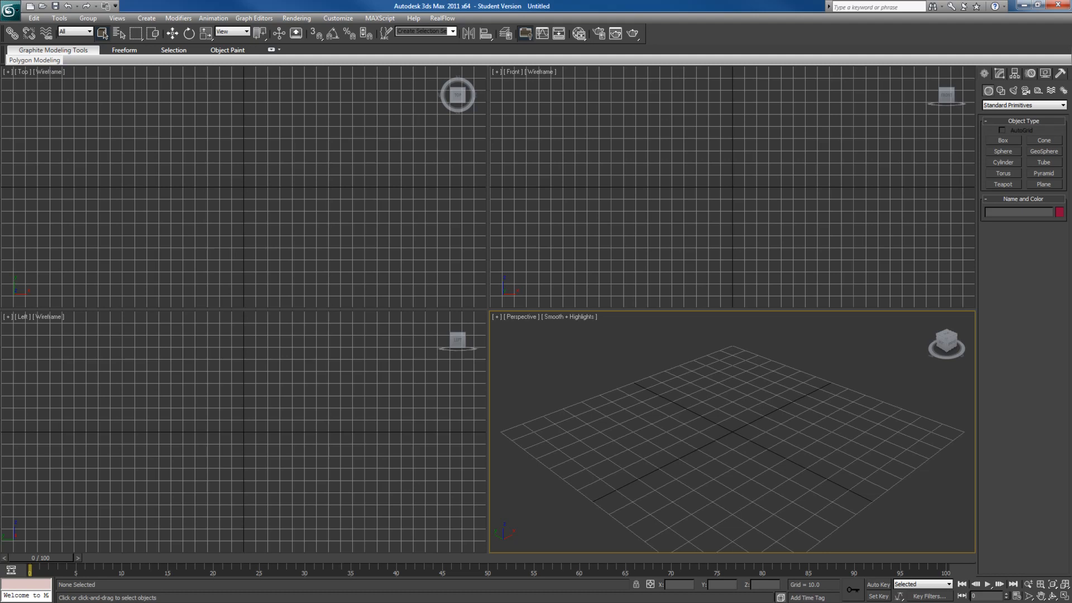
mouse_move(460, 235)
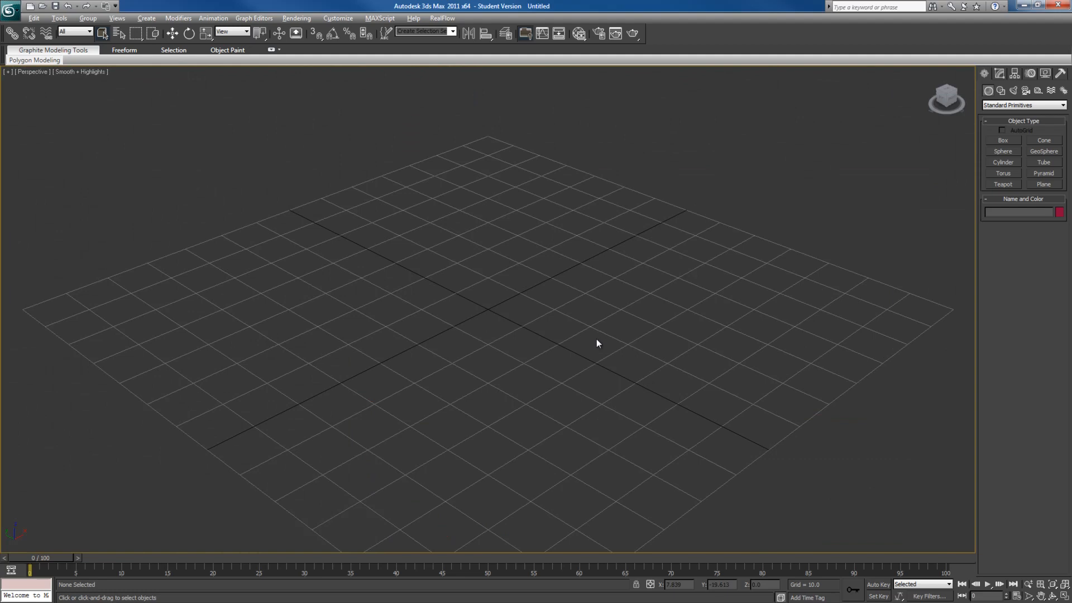
mouse_move(456, 270)
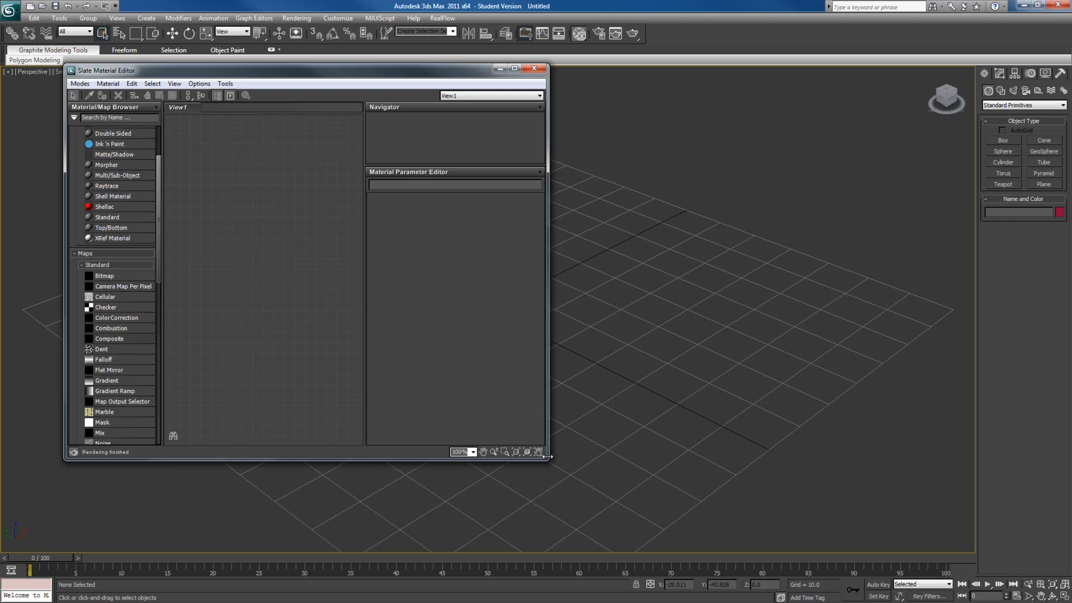
Step: Enlarge the material editor, view the Compact editor briefly, then return to the Slate editor
drag(547, 457, 840, 509)
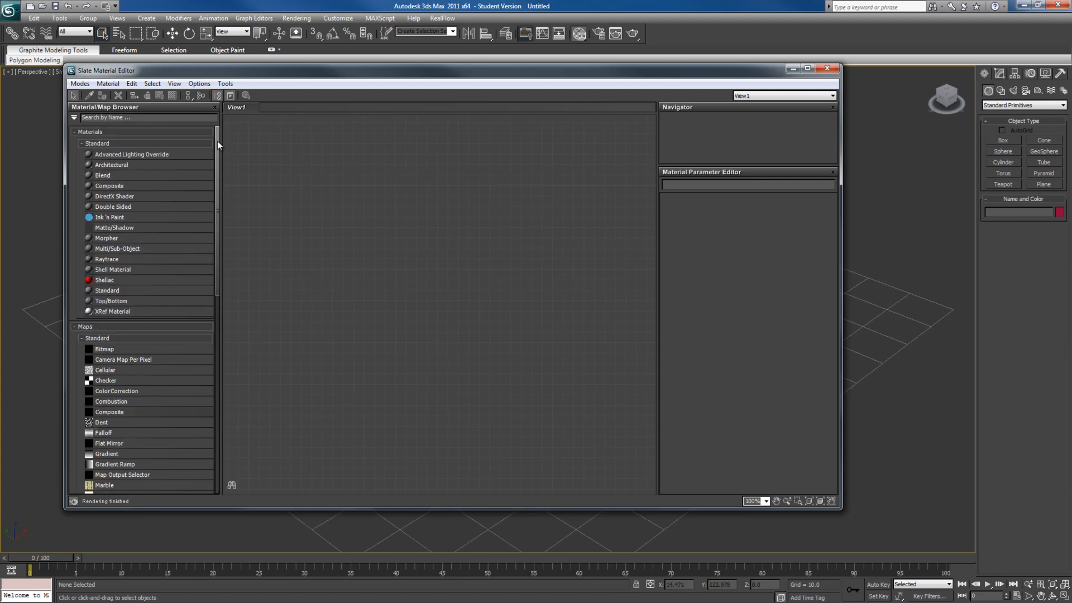
click(80, 83)
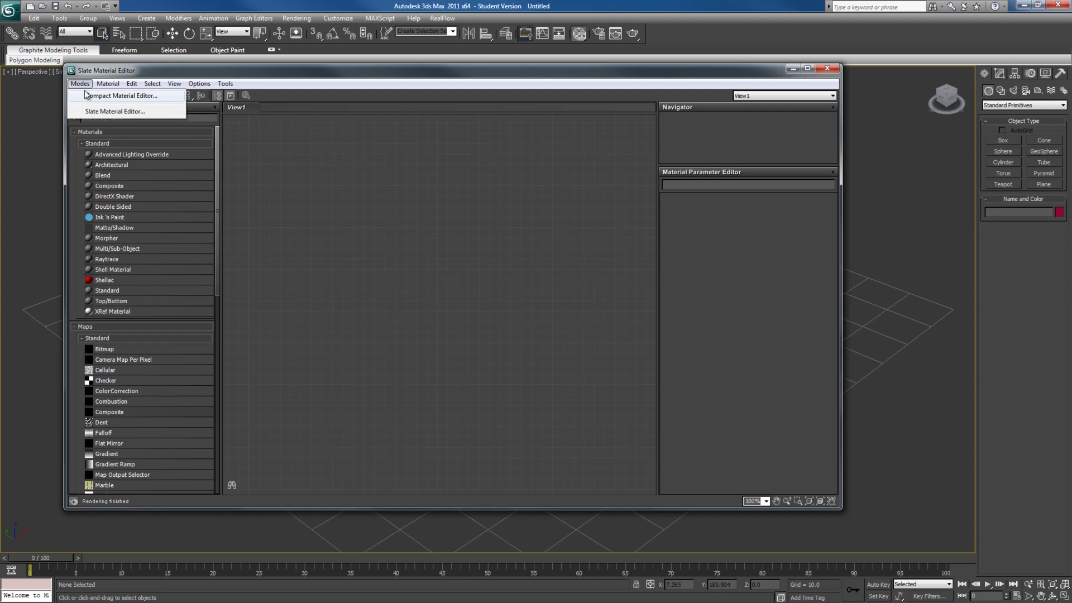
click(116, 97)
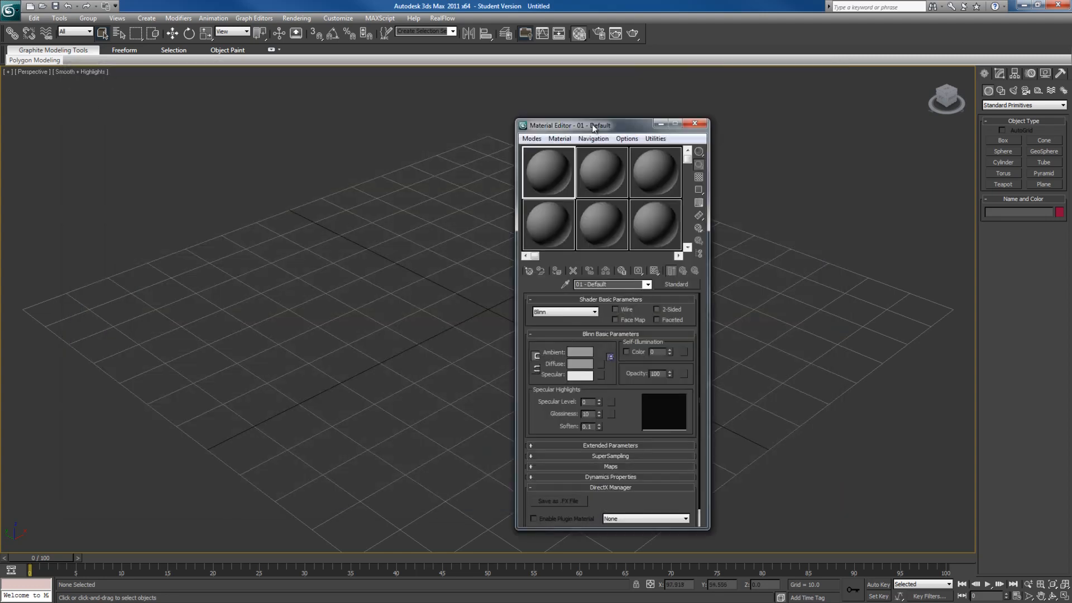
click(317, 95)
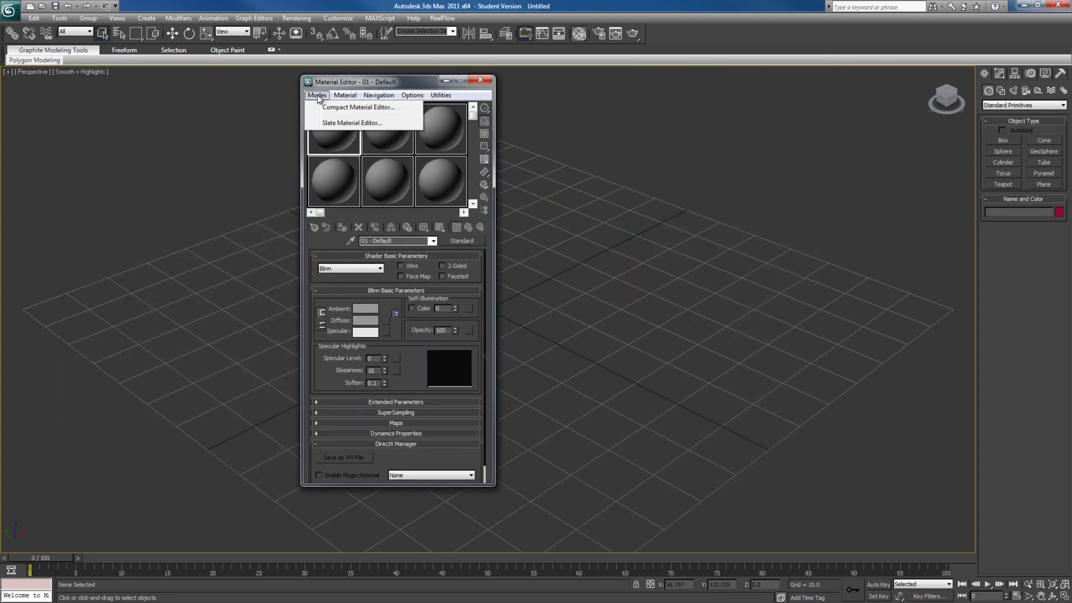
click(353, 123)
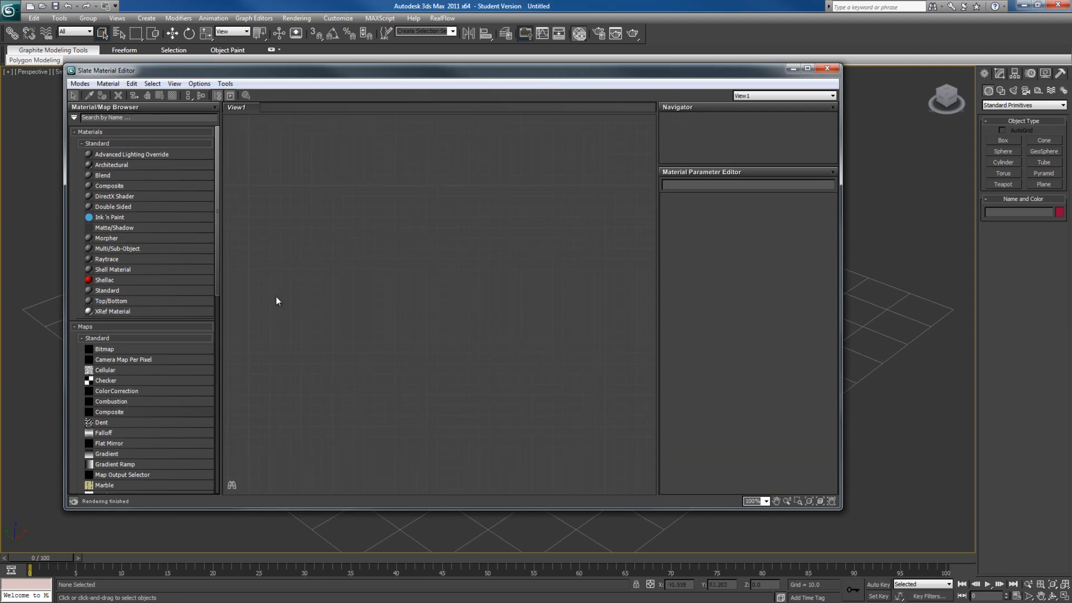
mouse_move(346, 270)
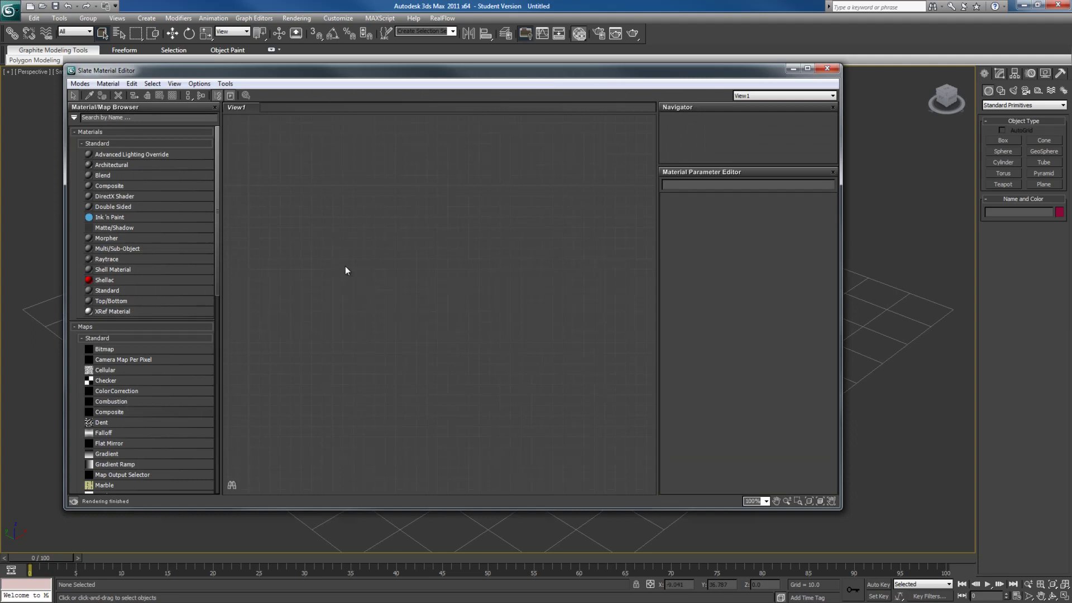
mouse_move(346, 268)
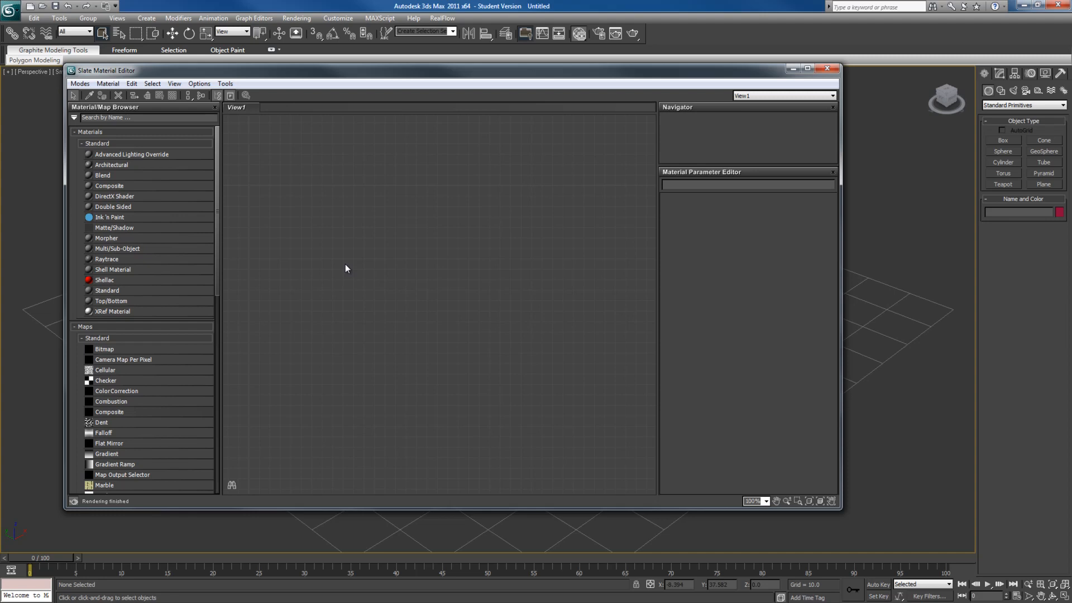
drag(105, 69, 136, 77)
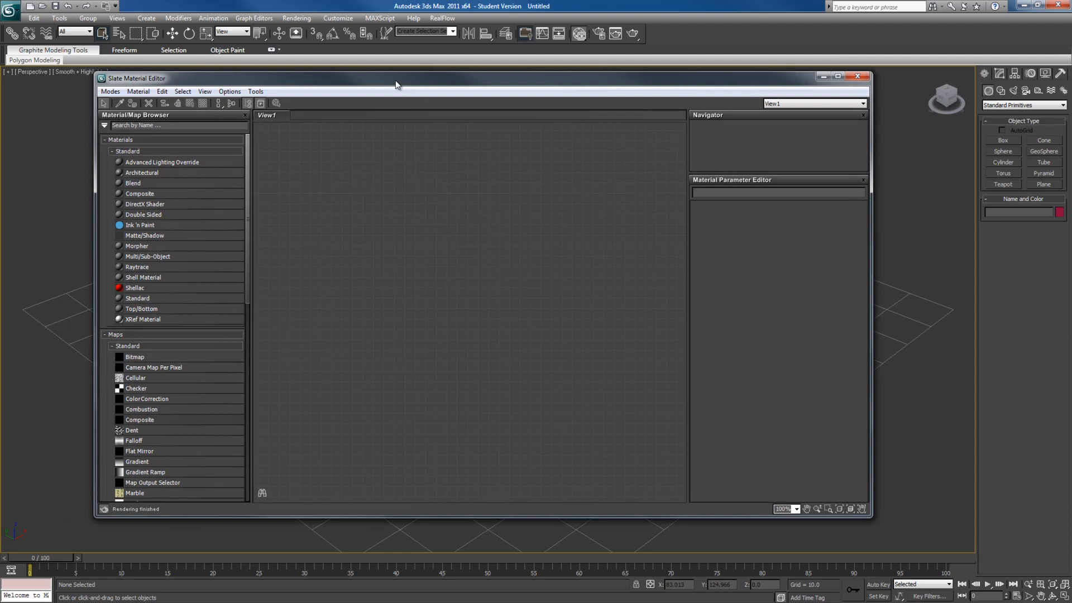
drag(395, 84, 375, 57)
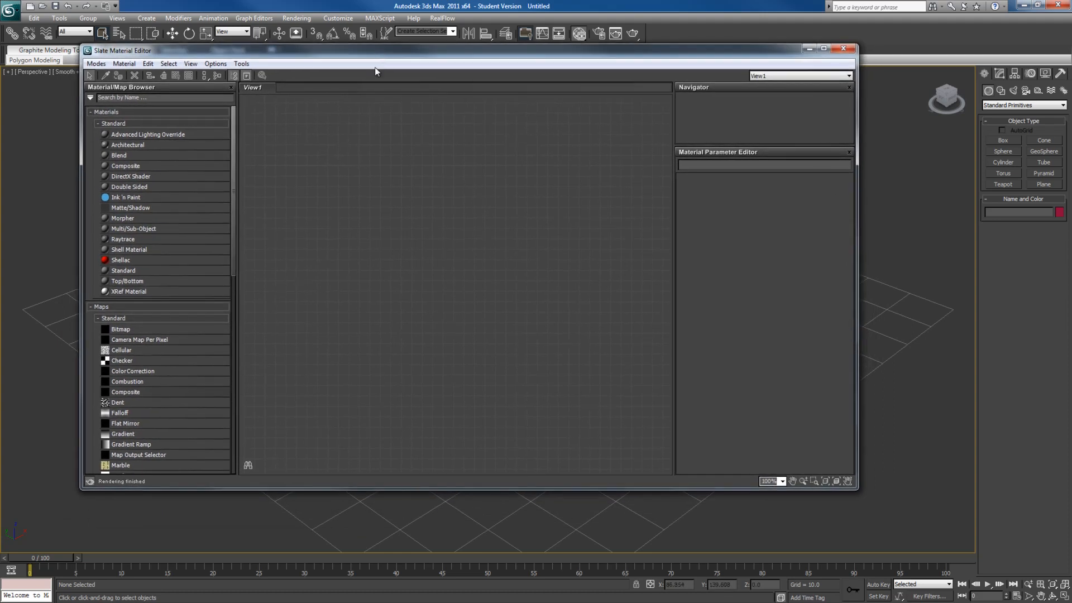
mouse_move(342, 111)
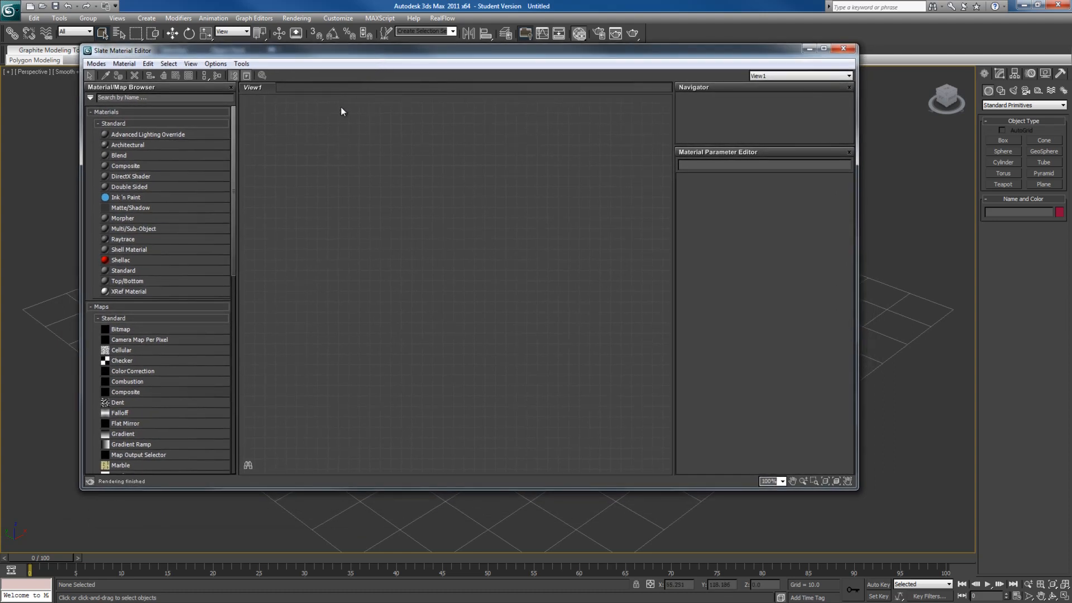
mouse_move(288, 262)
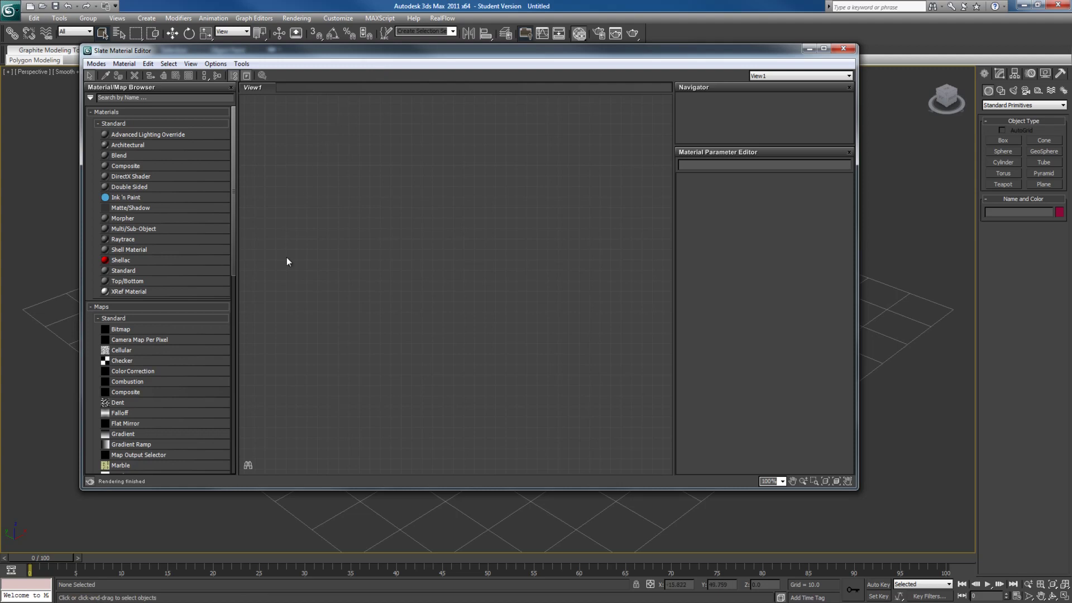
mouse_move(290, 222)
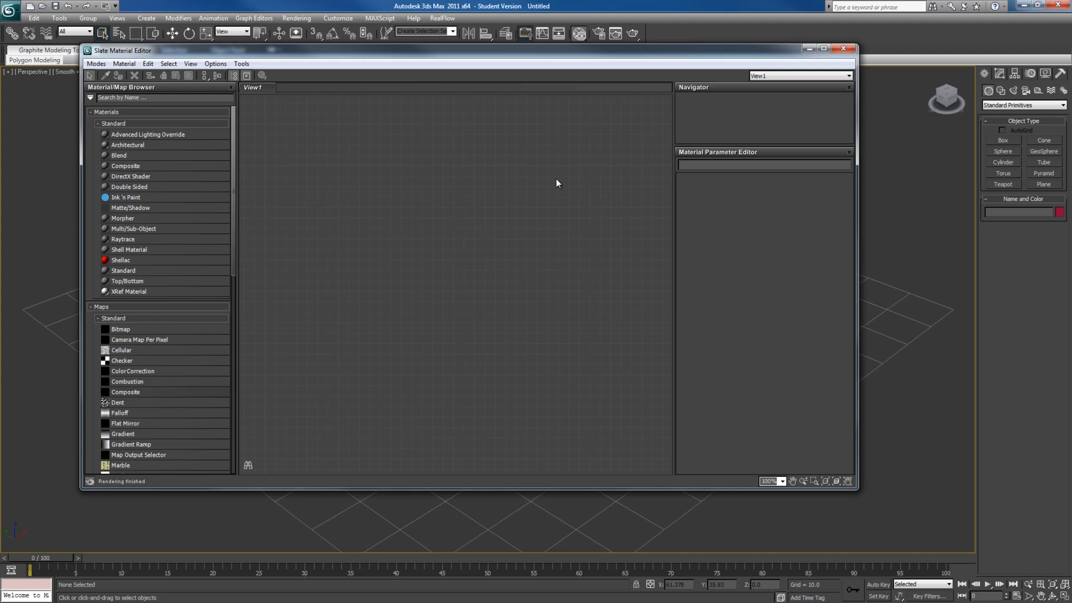
click(99, 63)
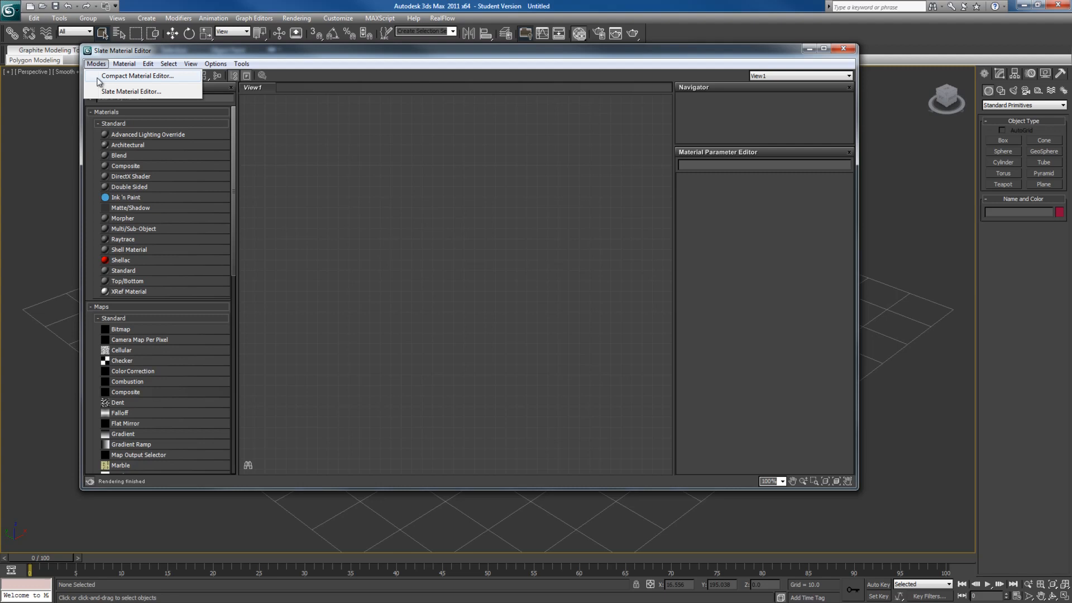
mouse_move(305, 272)
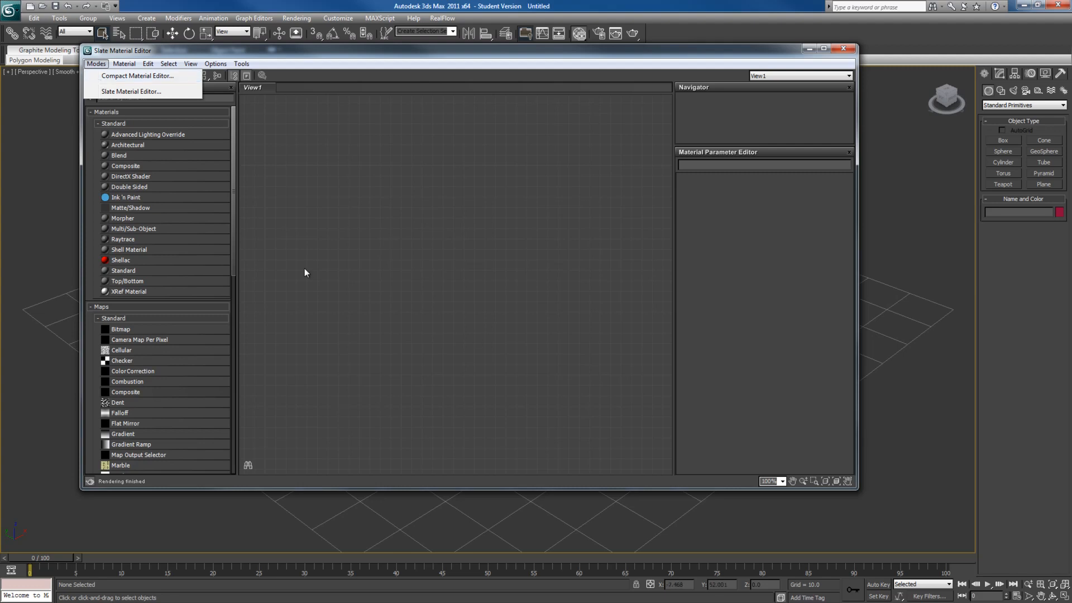
mouse_move(504, 431)
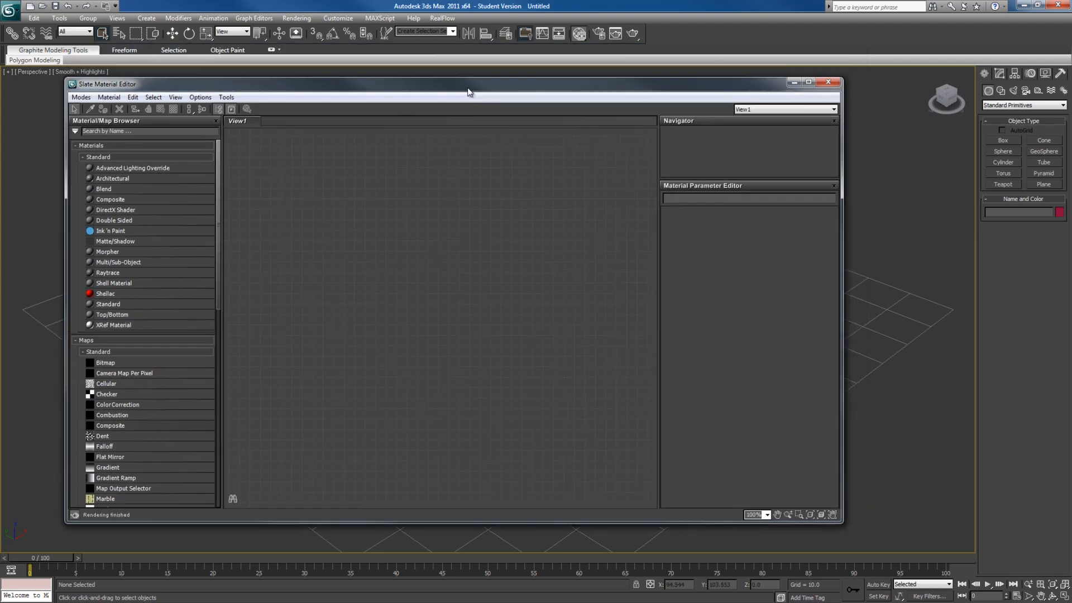
Step: Close the Slate editor and activate the Plane primitive tool
click(828, 81)
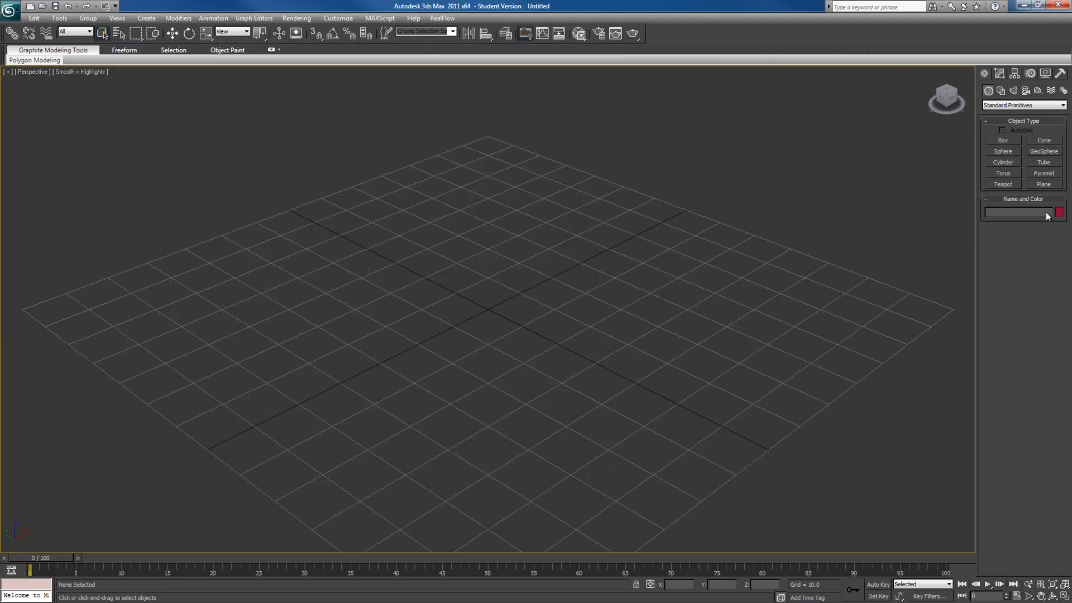
mouse_move(1043, 183)
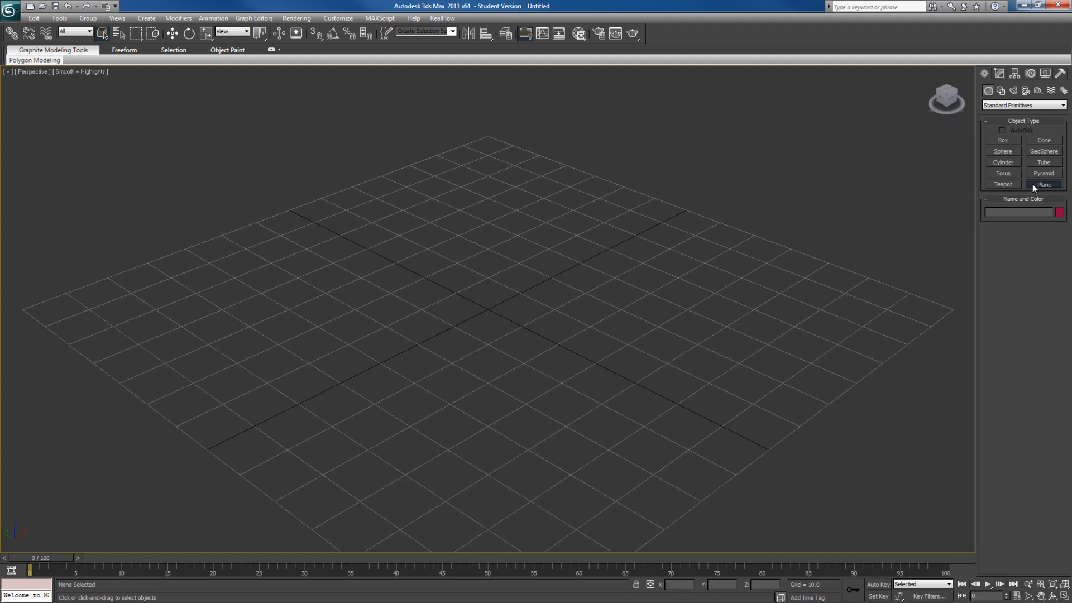
click(1044, 184)
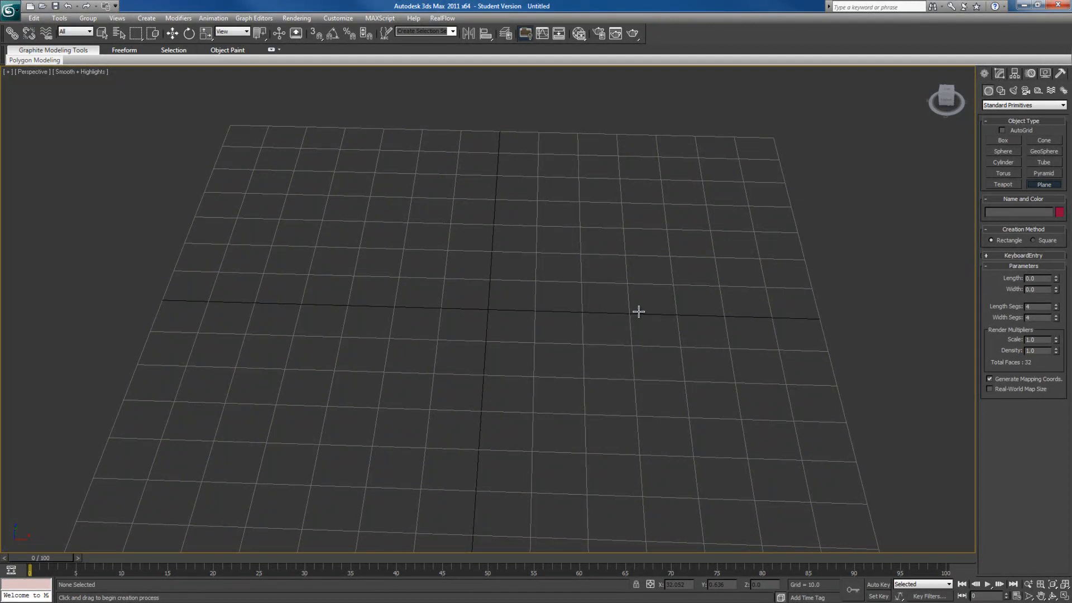
mouse_move(627, 319)
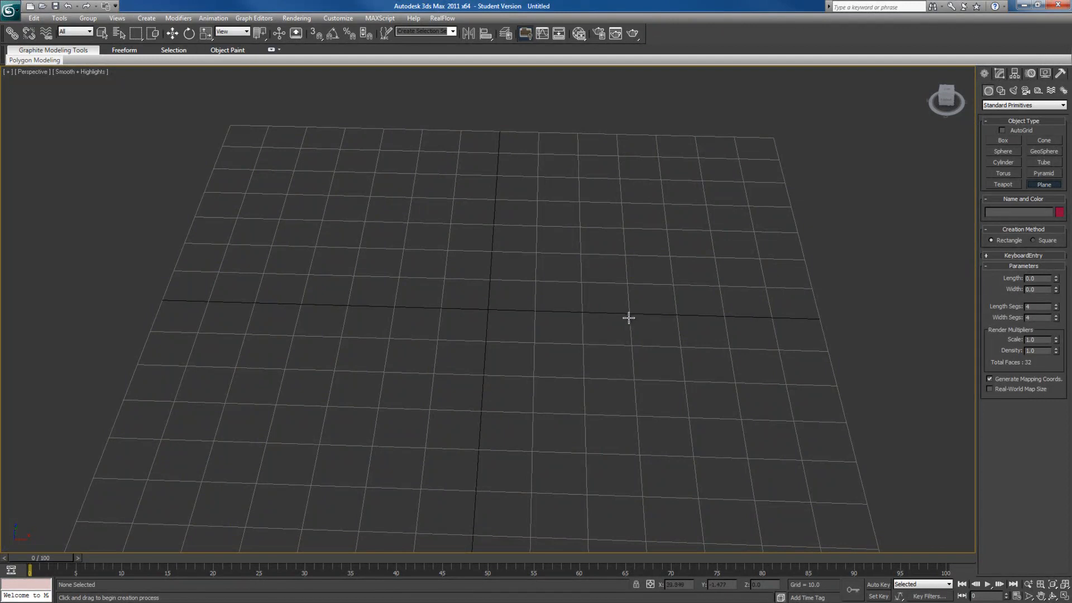
mouse_move(623, 319)
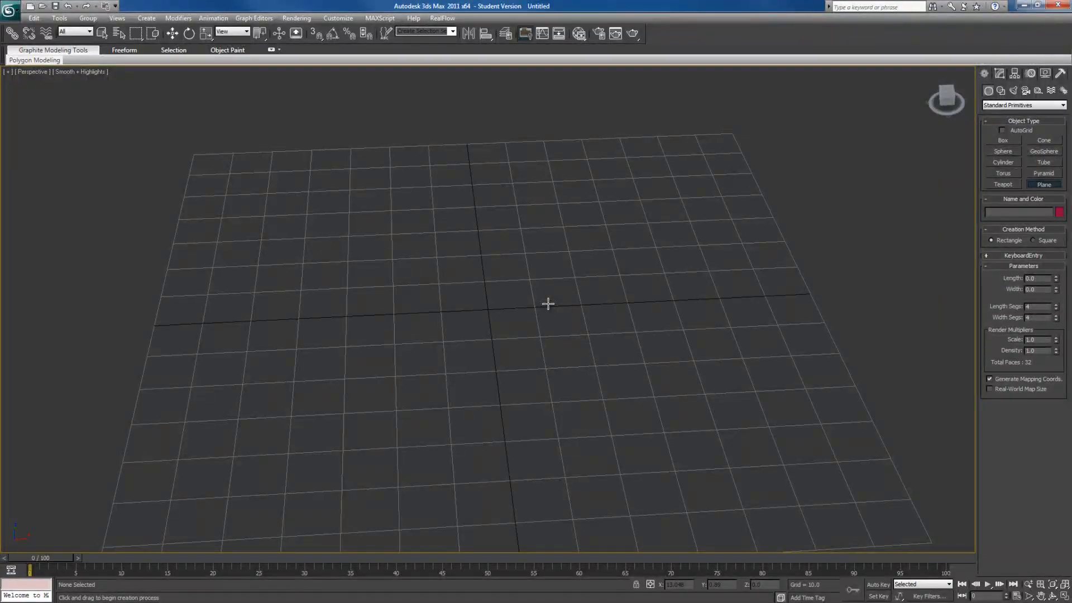
mouse_move(467, 270)
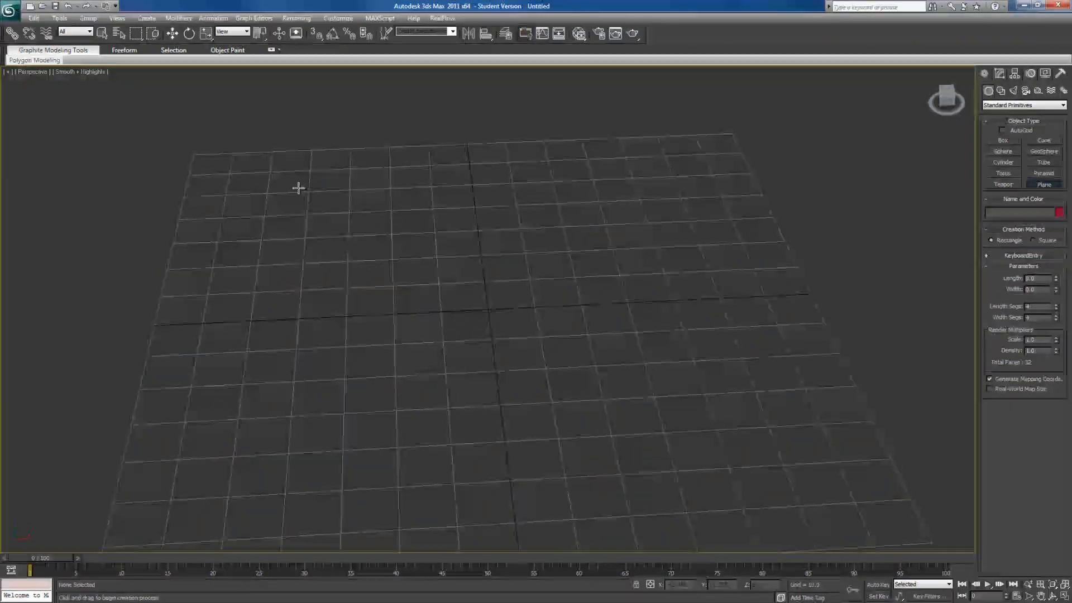
Step: Create a flat plane across the perspective viewport grid
drag(299, 188, 718, 438)
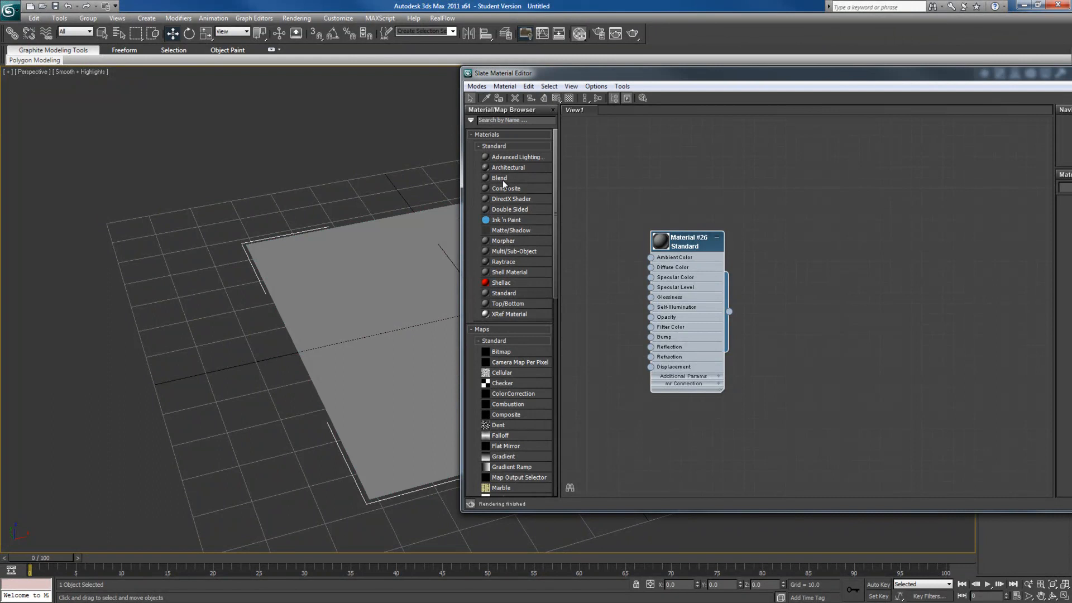
Step: Reposition the Material #26 node around the View1 node area
drag(687, 241, 739, 264)
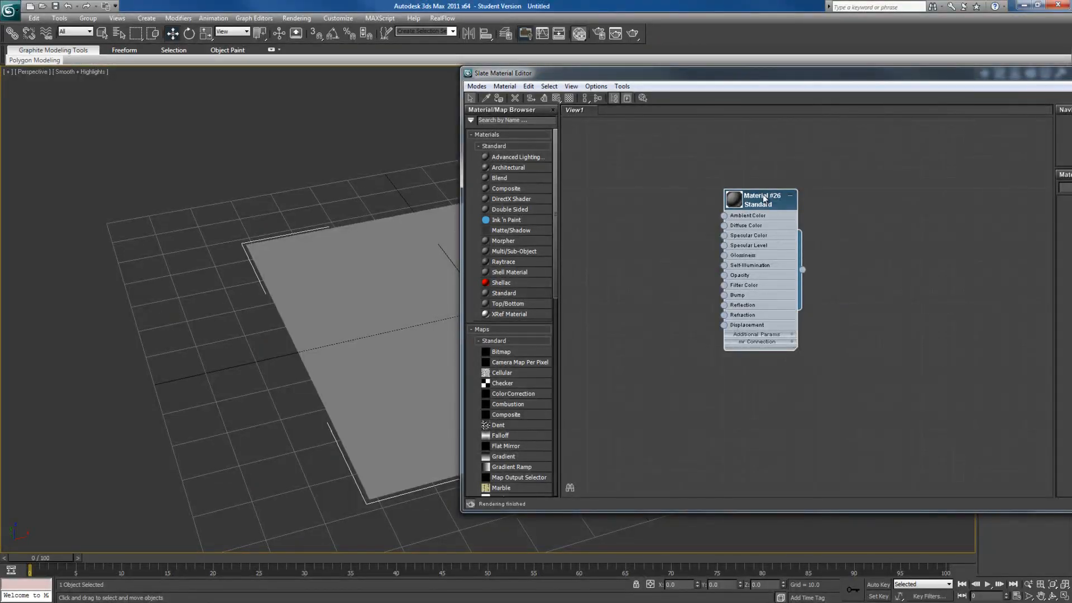
drag(760, 199, 970, 210)
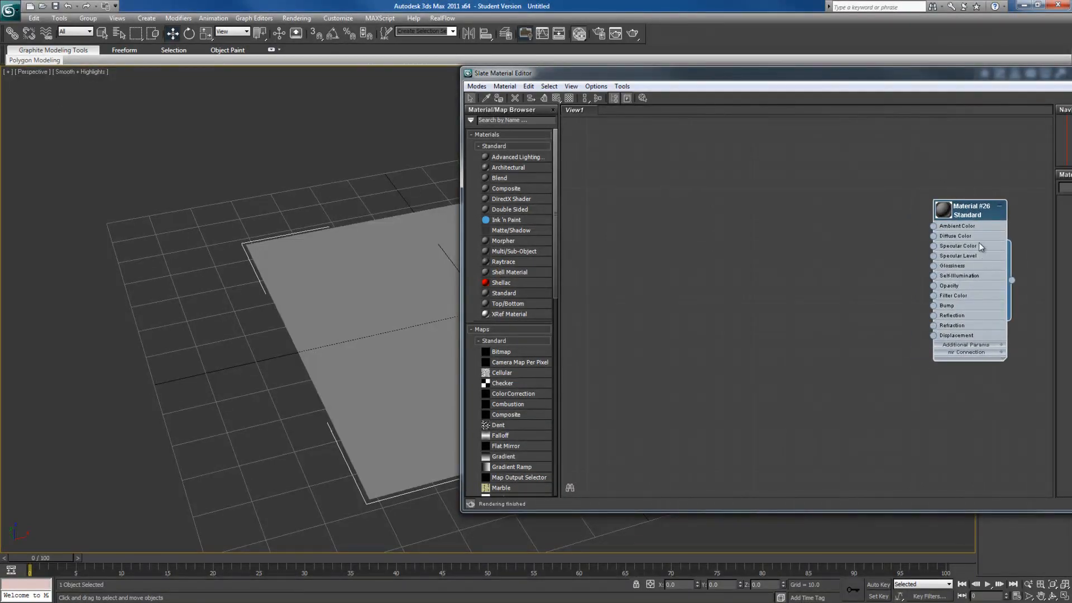
mouse_move(820, 346)
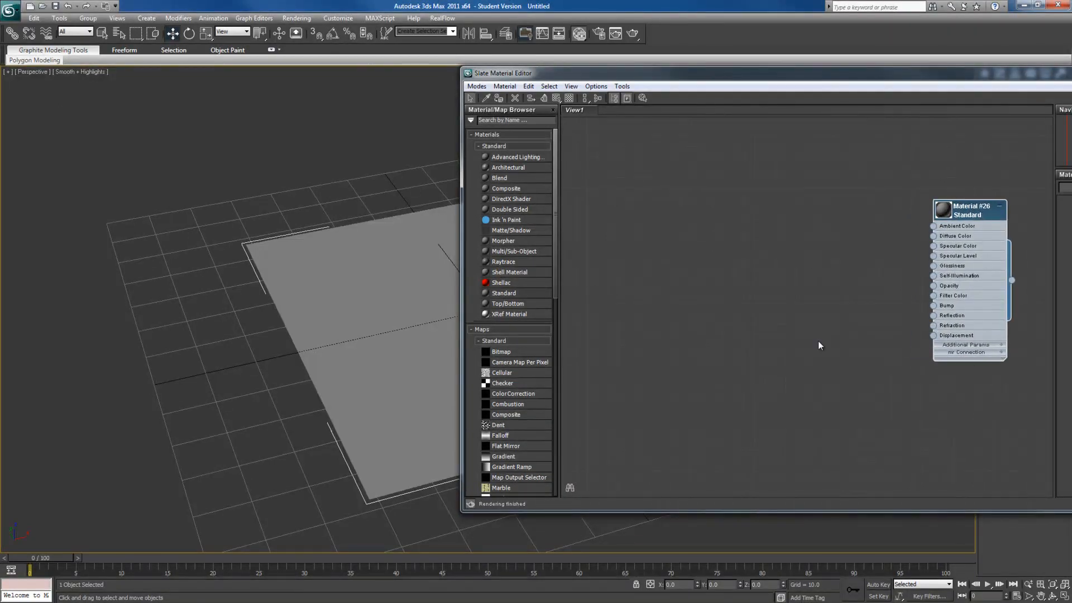
drag(967, 207, 638, 205)
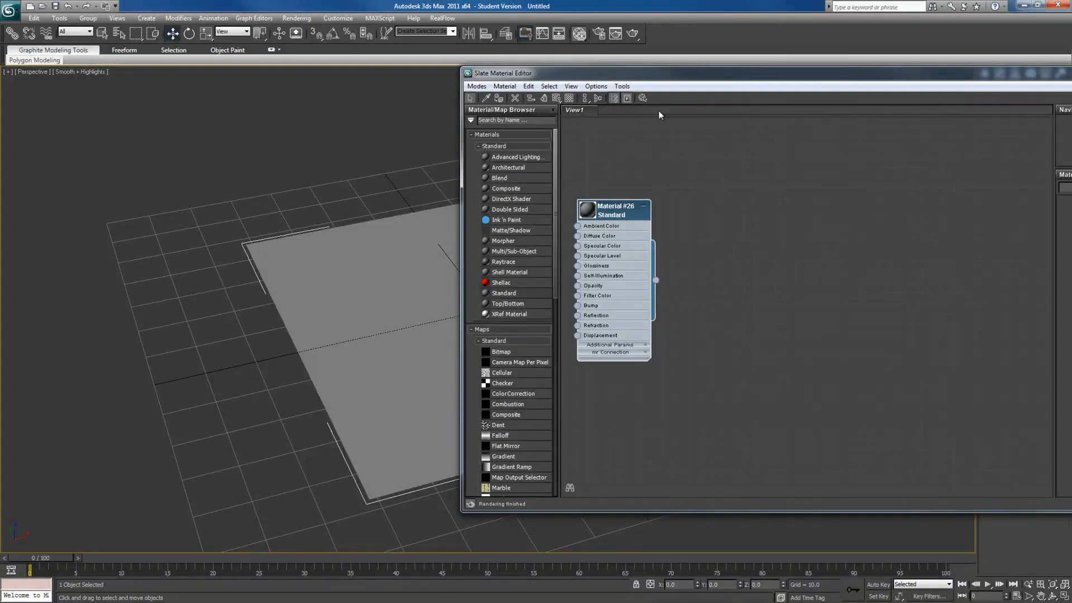
drag(612, 211, 947, 200)
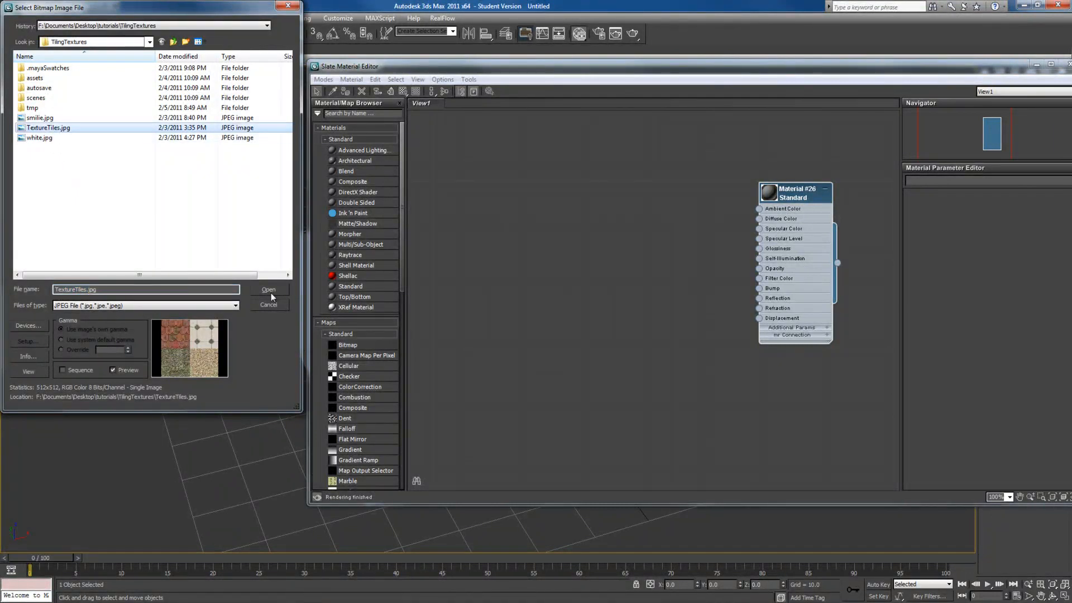
Step: Load TextureTiles.jpg as the diffuse bitmap and return to the textured plane
click(268, 289)
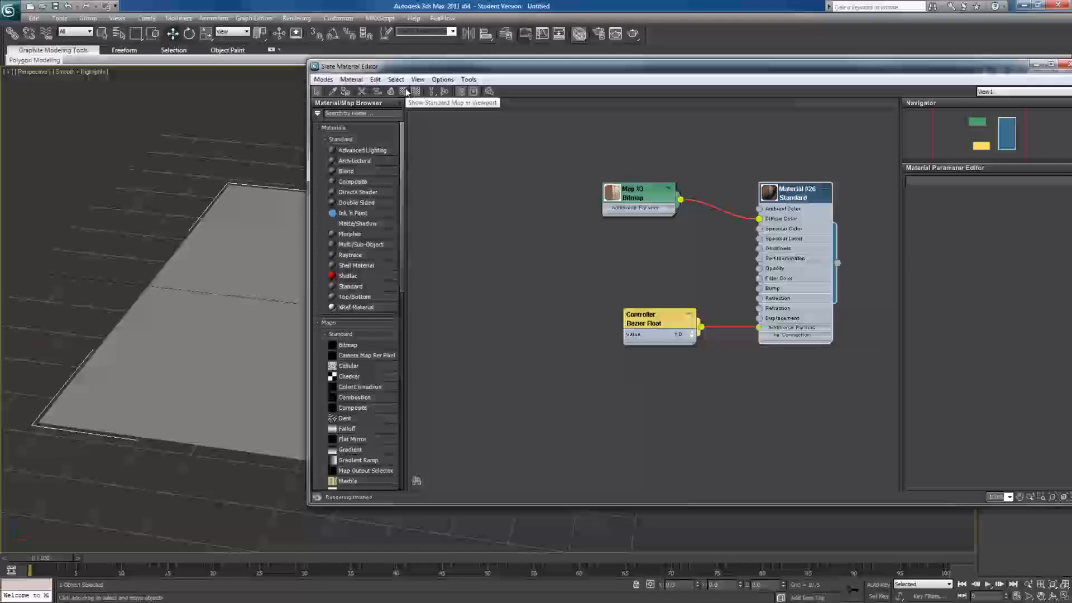
click(403, 91)
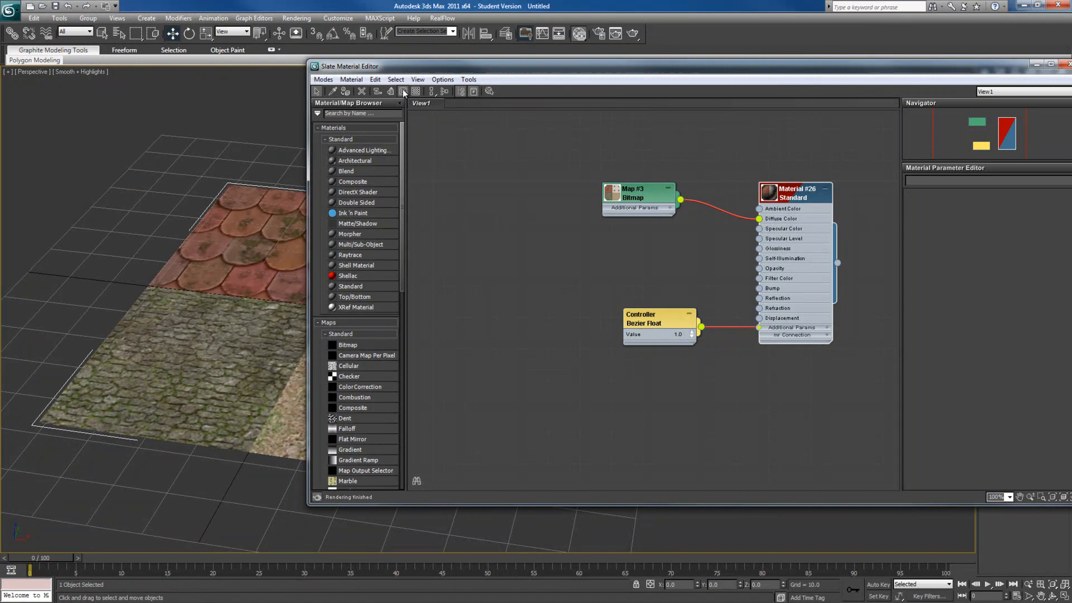
mouse_move(487, 77)
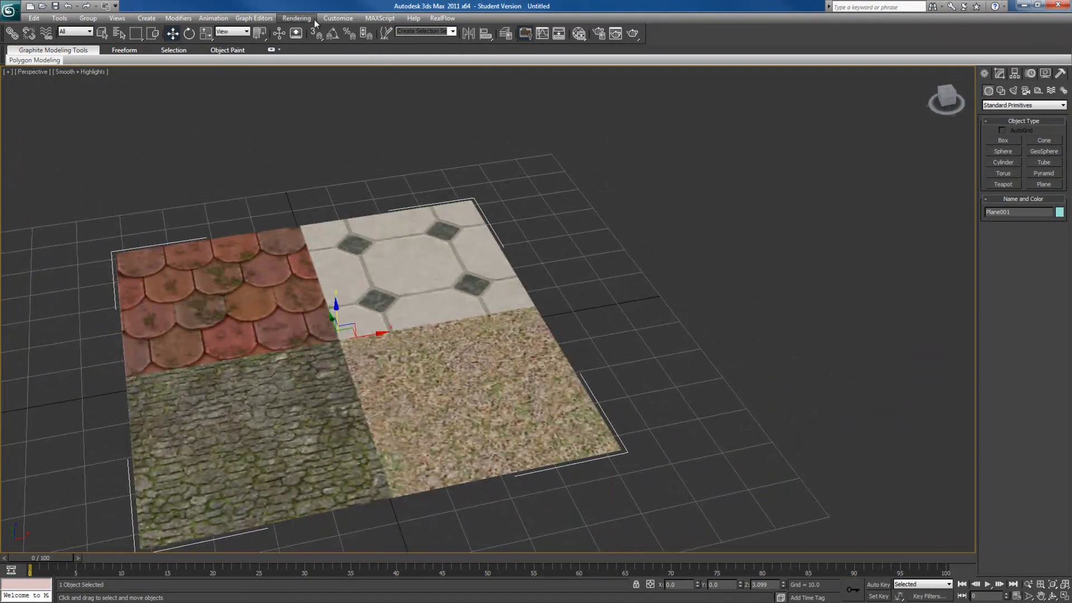
Step: Reach the Configure Driver settings via Customize > Preferences > Viewports
click(338, 18)
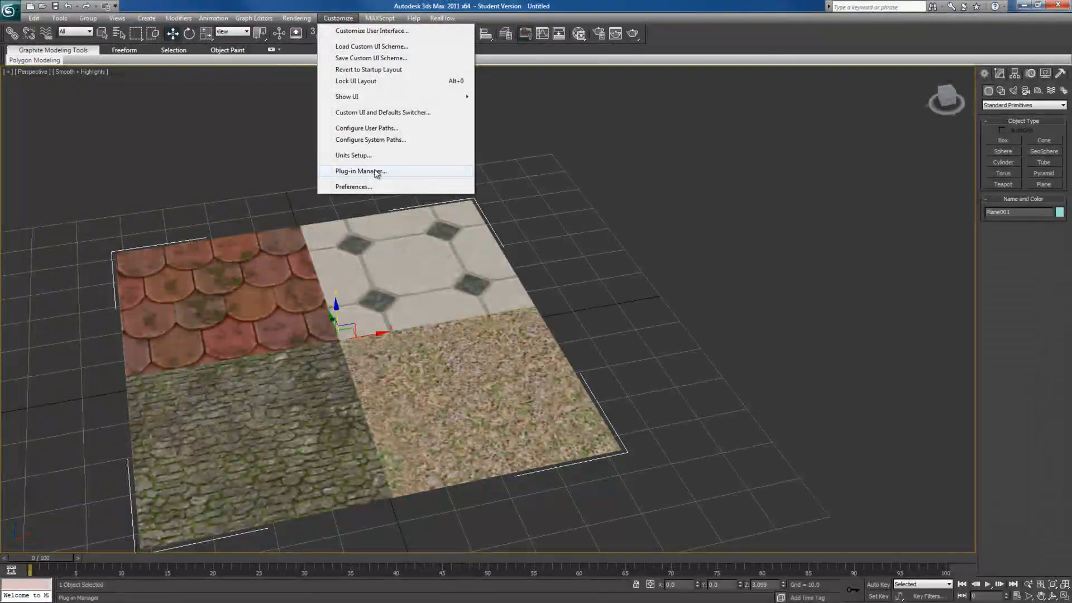
click(361, 171)
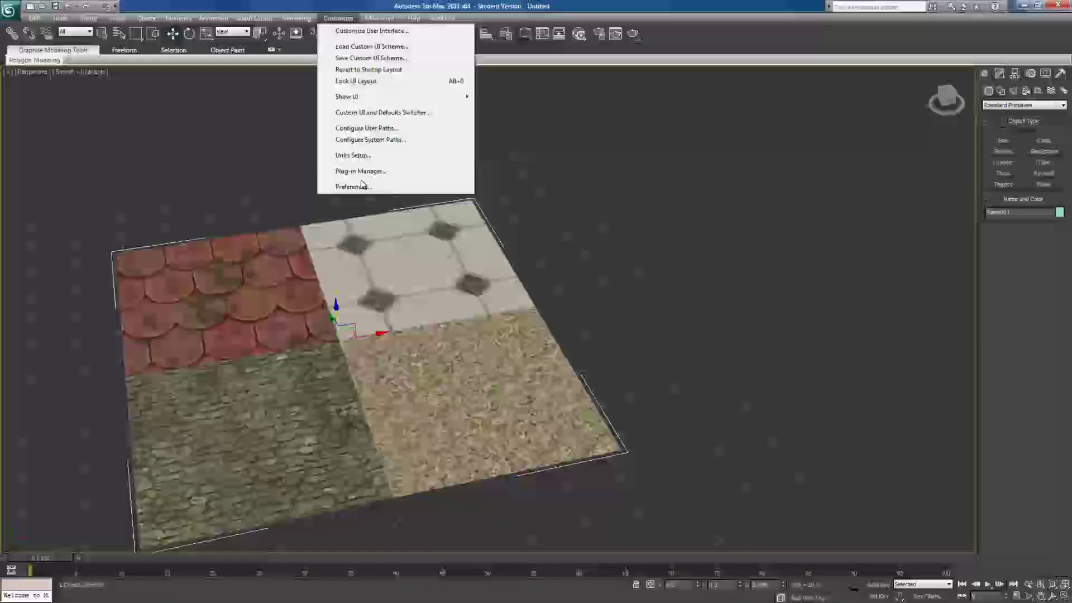
click(353, 185)
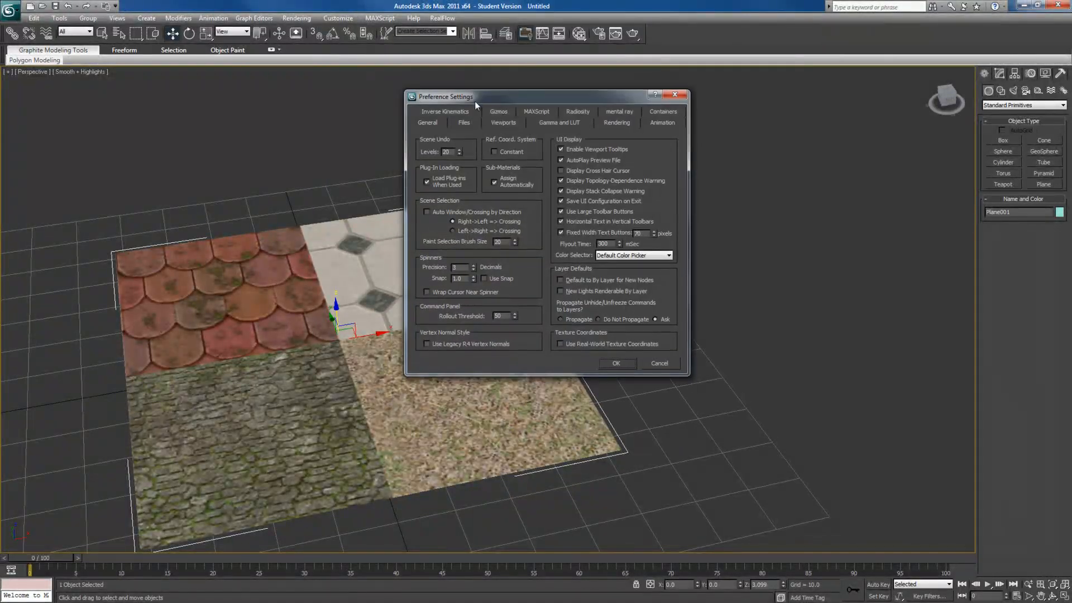
click(503, 123)
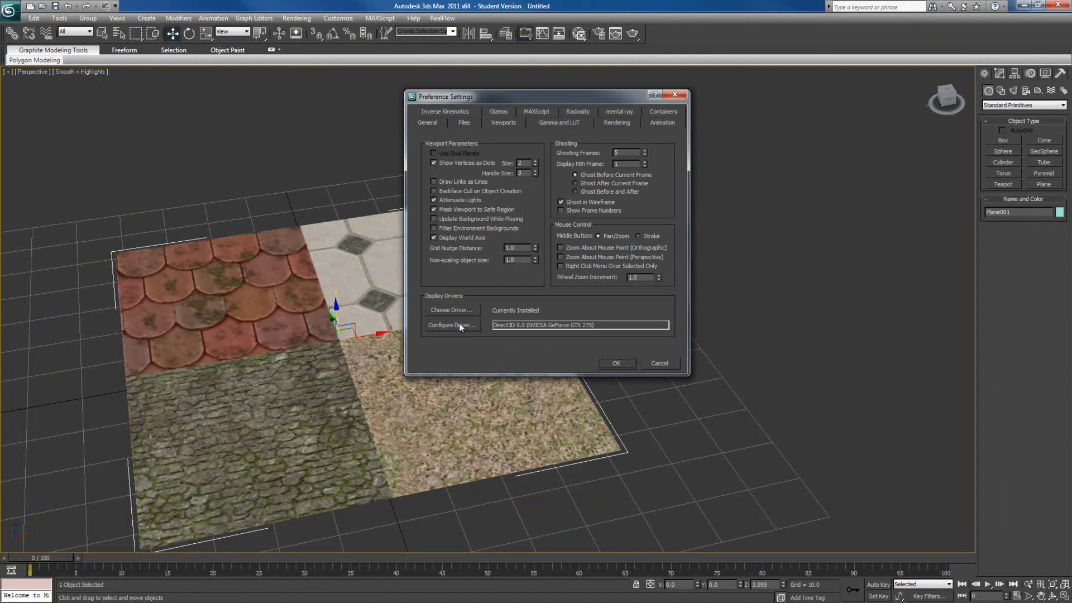
click(451, 325)
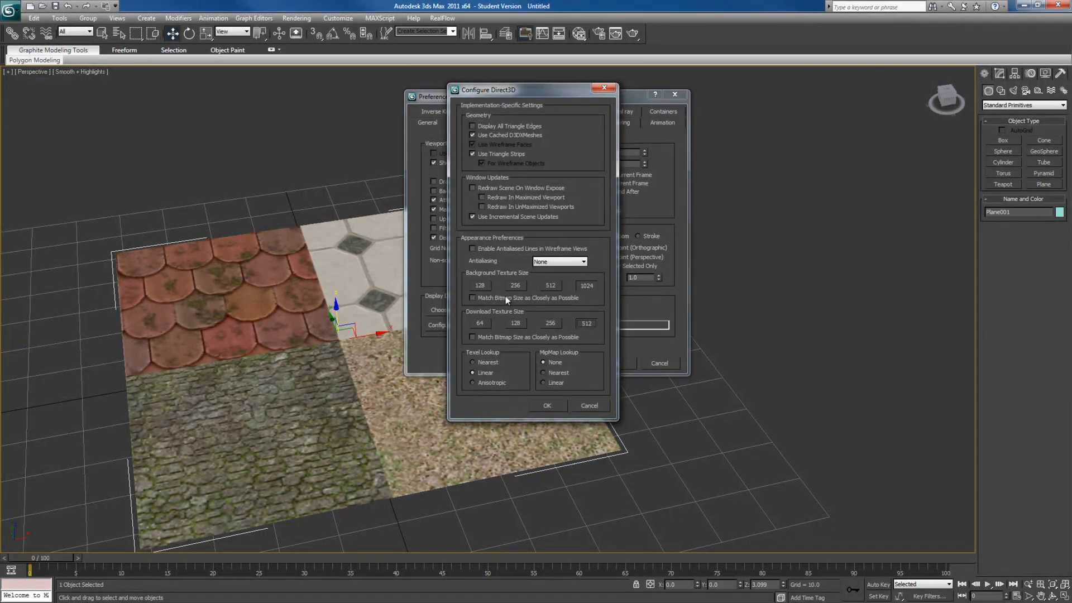
Step: Enable Match Bitmap Size and antialiased lines with 4-sample antialiasing, then confirm preferences
click(472, 297)
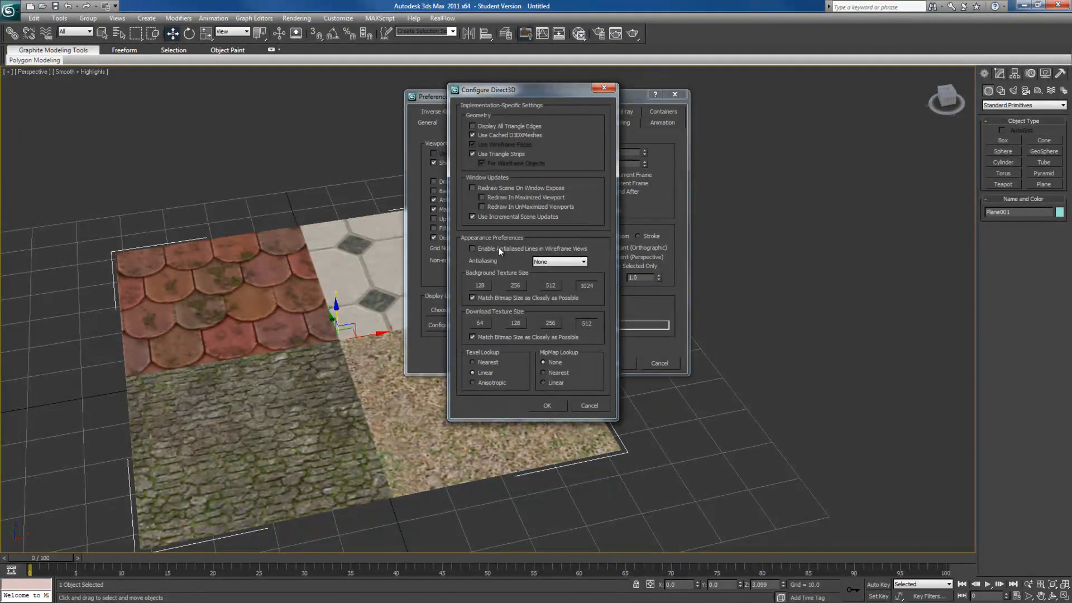
click(472, 248)
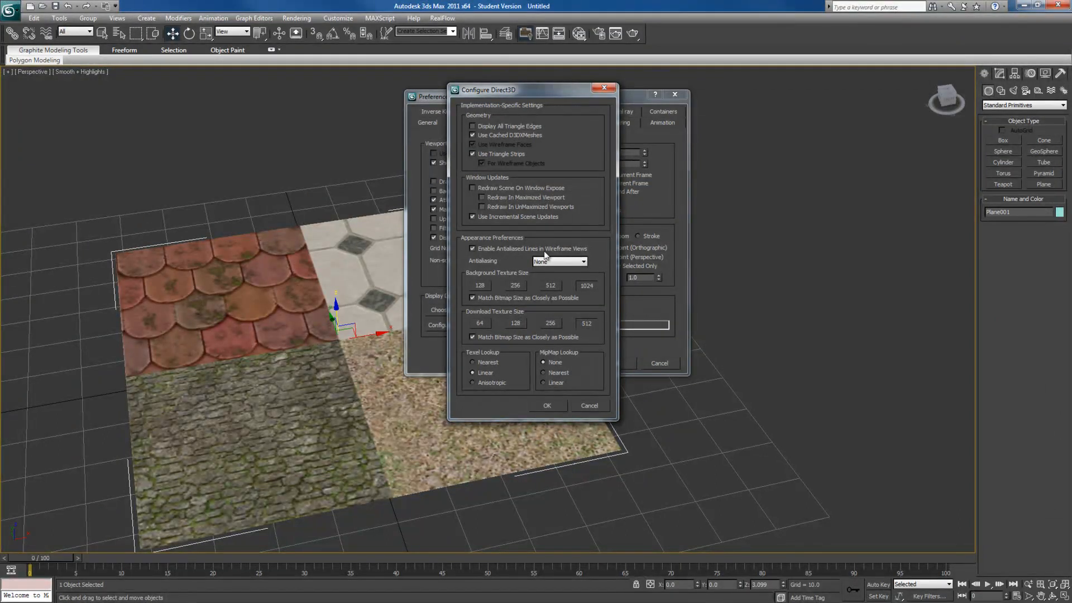
click(581, 261)
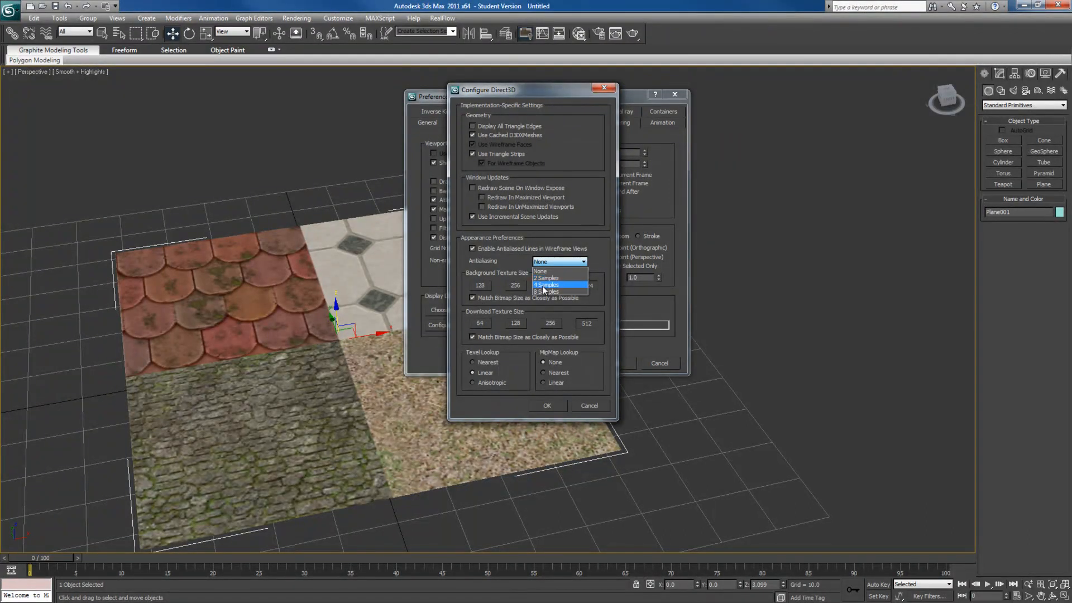
click(547, 284)
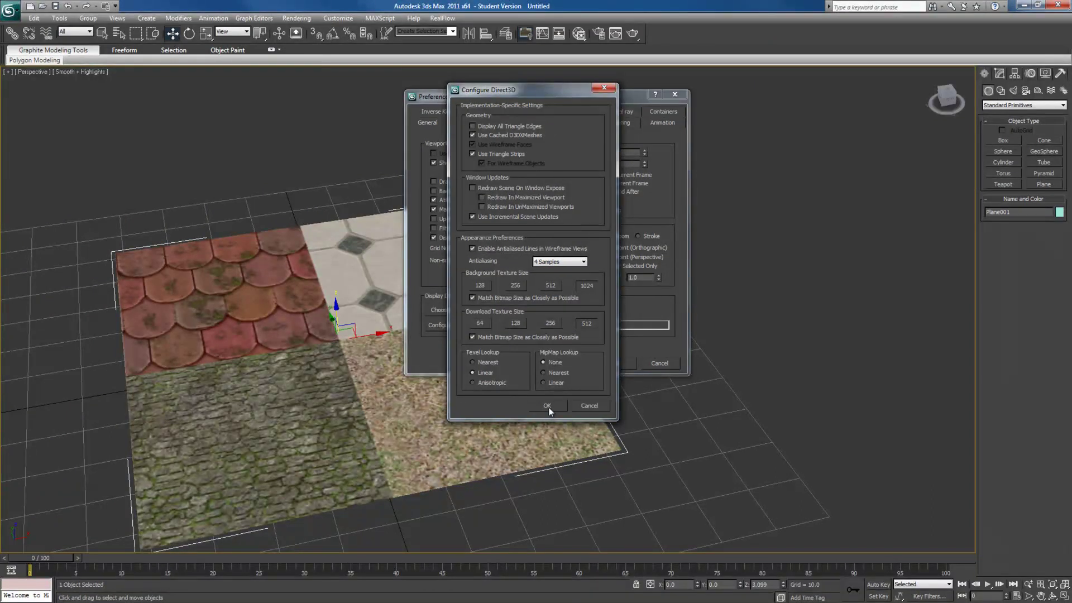
click(547, 405)
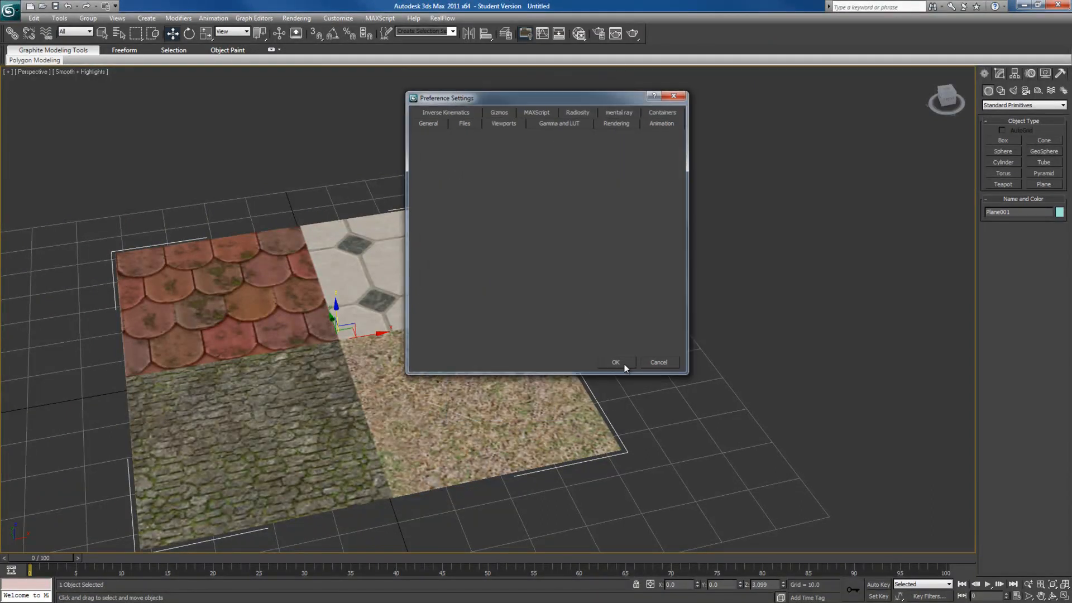
click(616, 361)
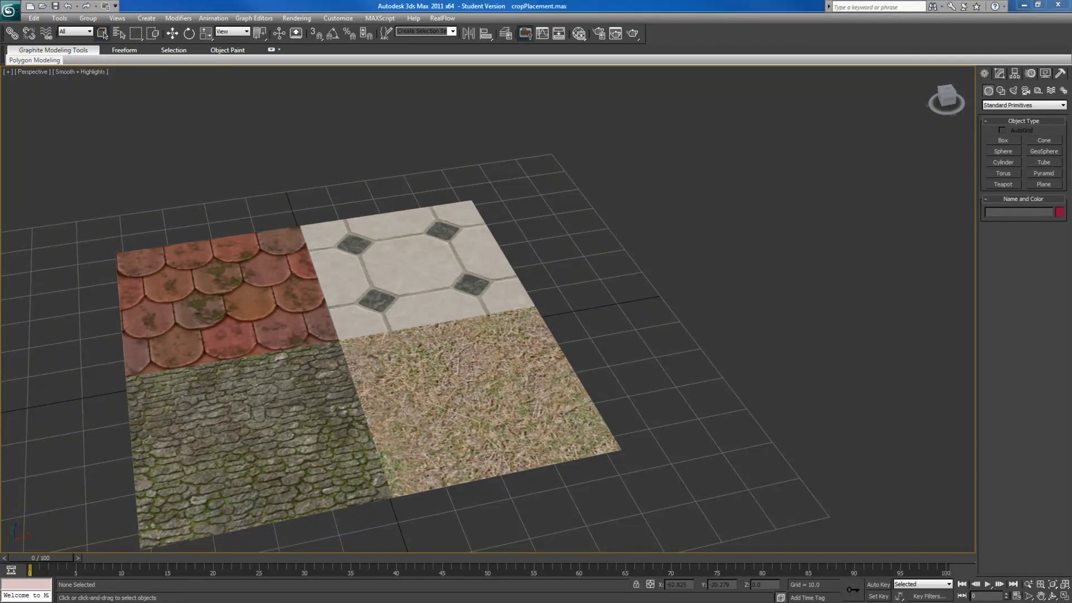
mouse_move(277, 390)
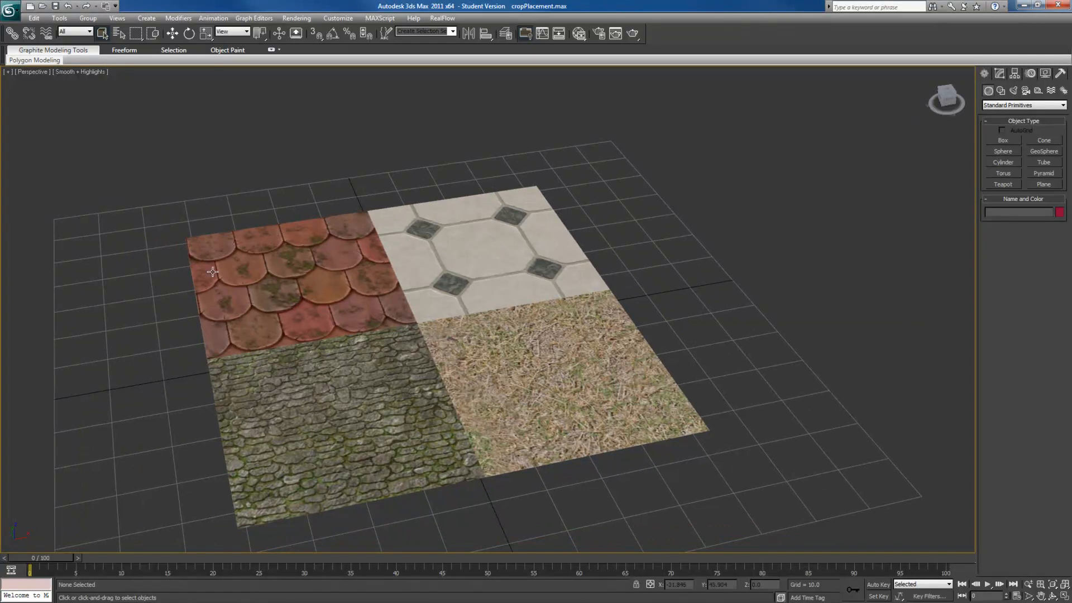
Step: Adjust the perspective view of the textured plane
drag(212, 271, 336, 391)
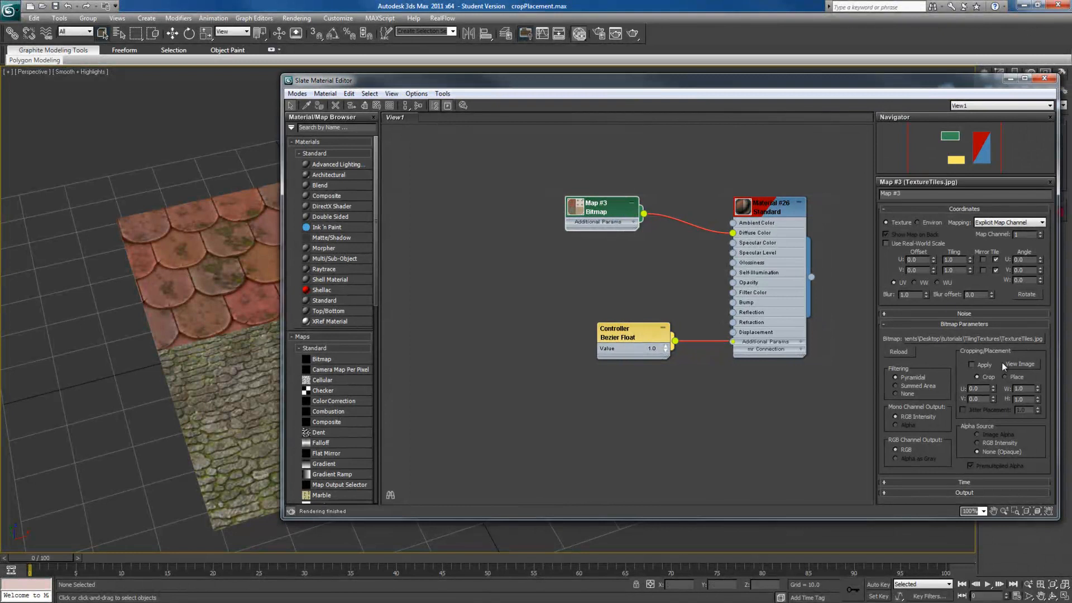
Step: Crop the TextureTiles image to its upper-left roof-tile quarter (W 0.5, H 0.5)
click(1021, 365)
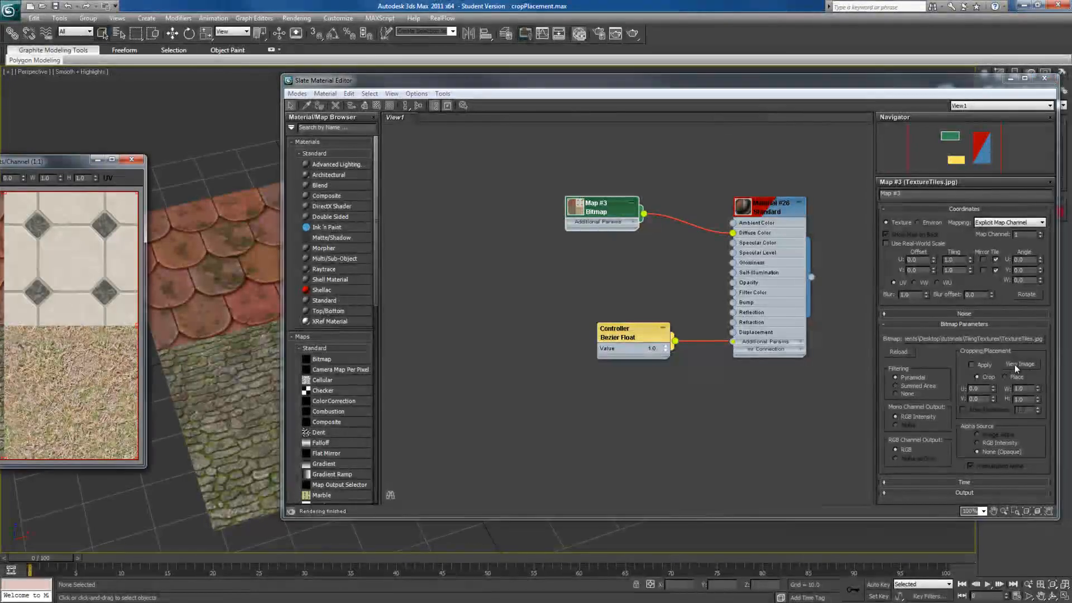
click(1020, 364)
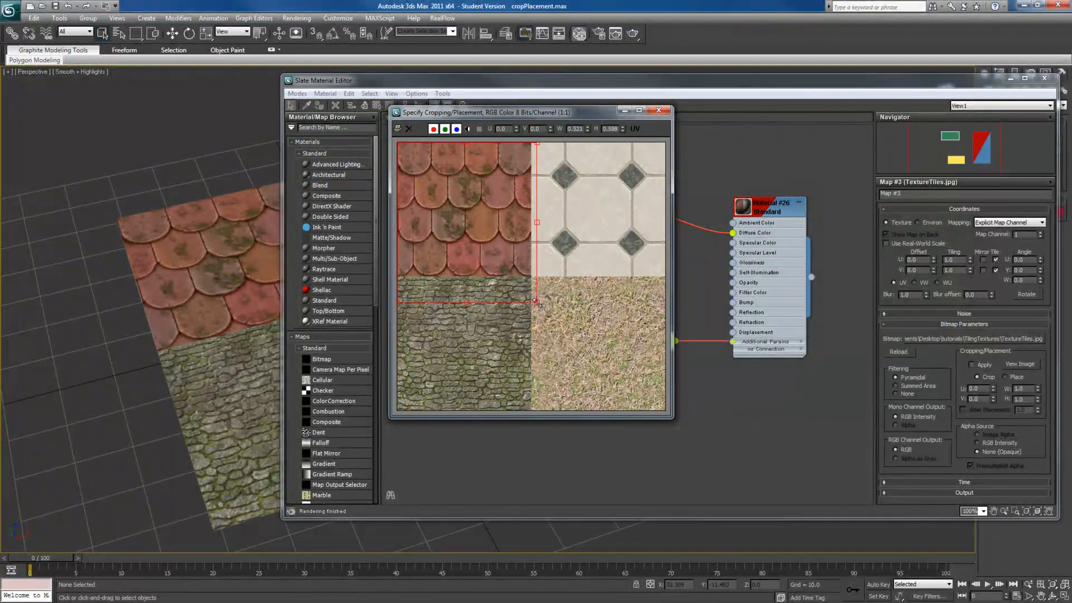
drag(537, 301, 532, 278)
text(0.5)
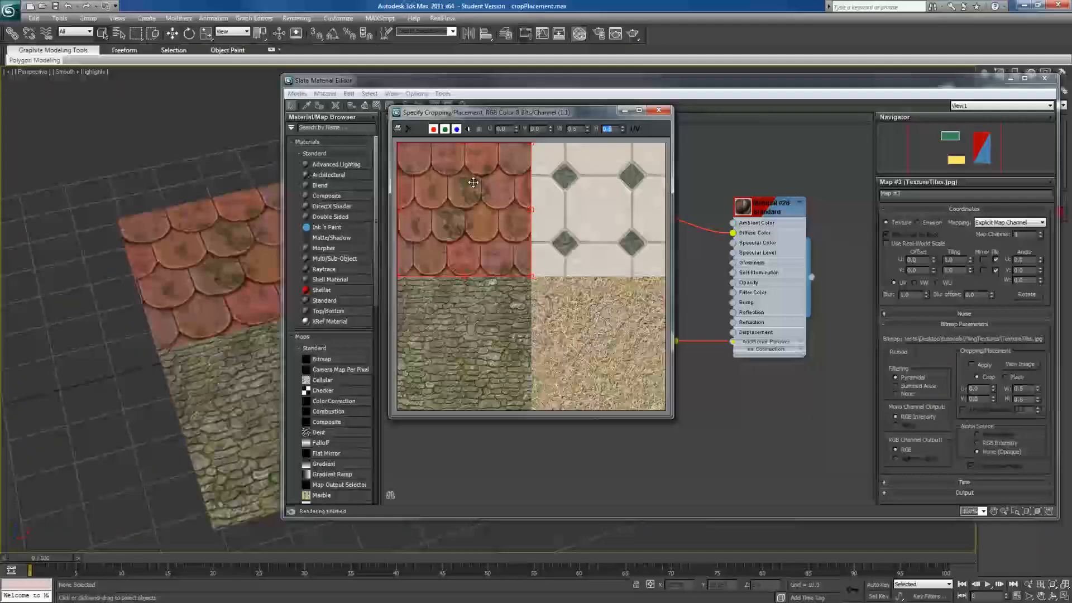
click(659, 109)
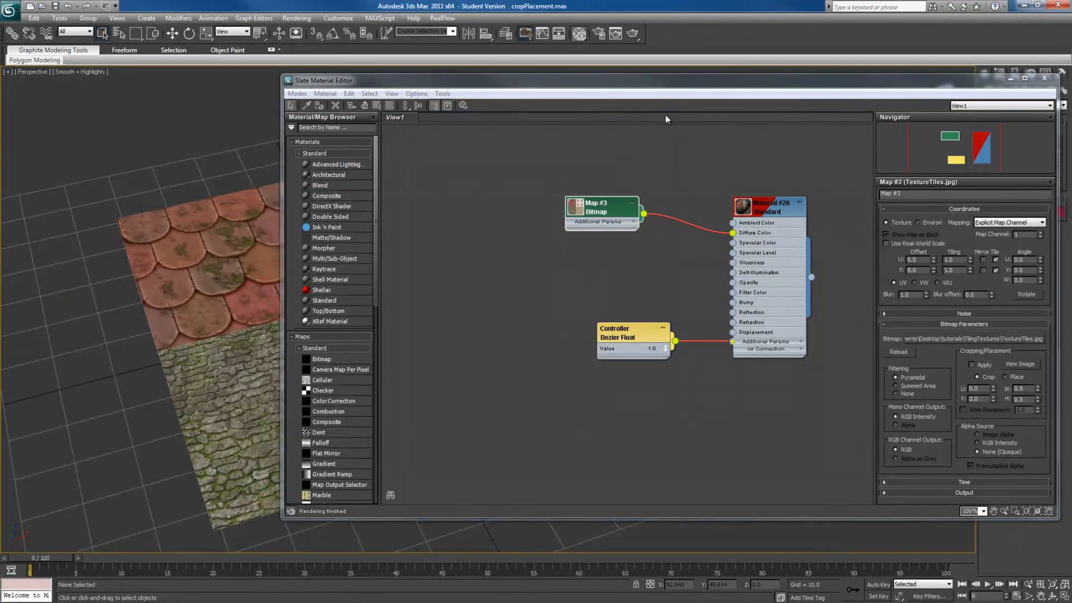
Step: Apply the roof-tile crop and set U and V tiling to 5.0
click(971, 364)
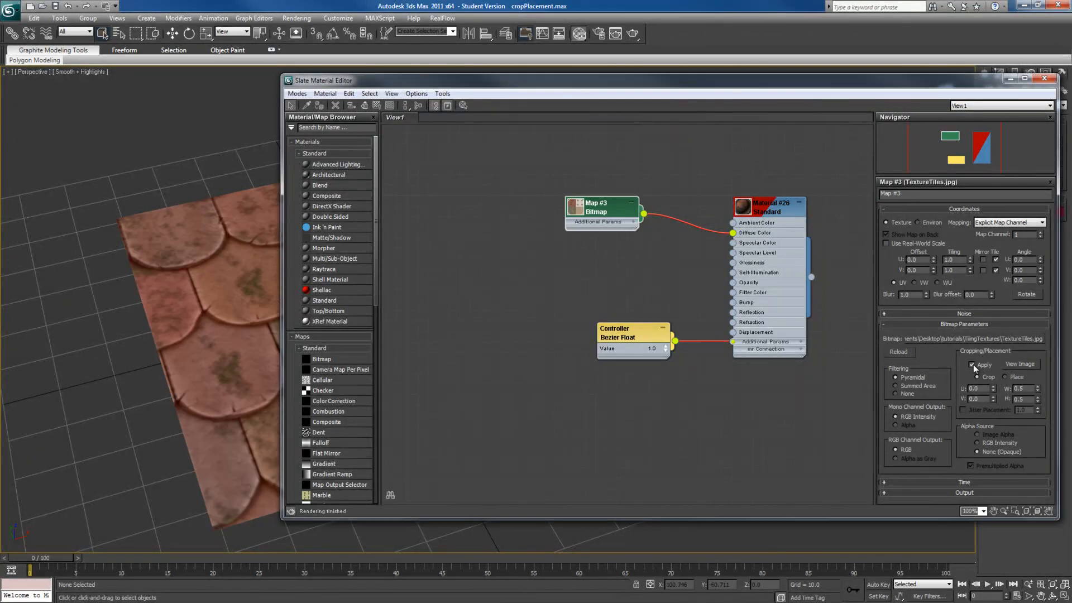
drag(322, 80, 410, 81)
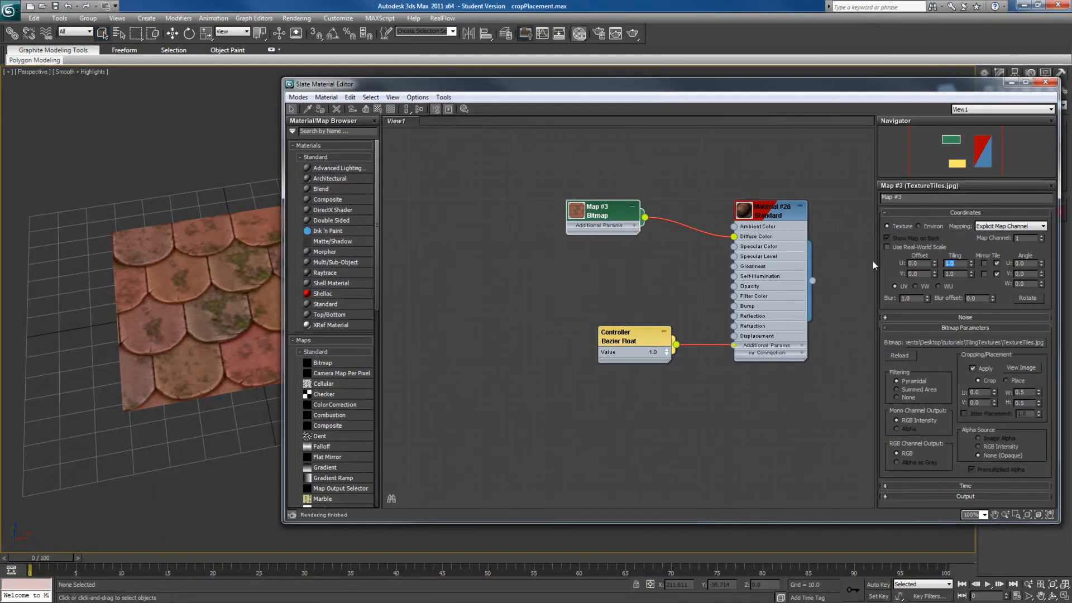
text(5.0)
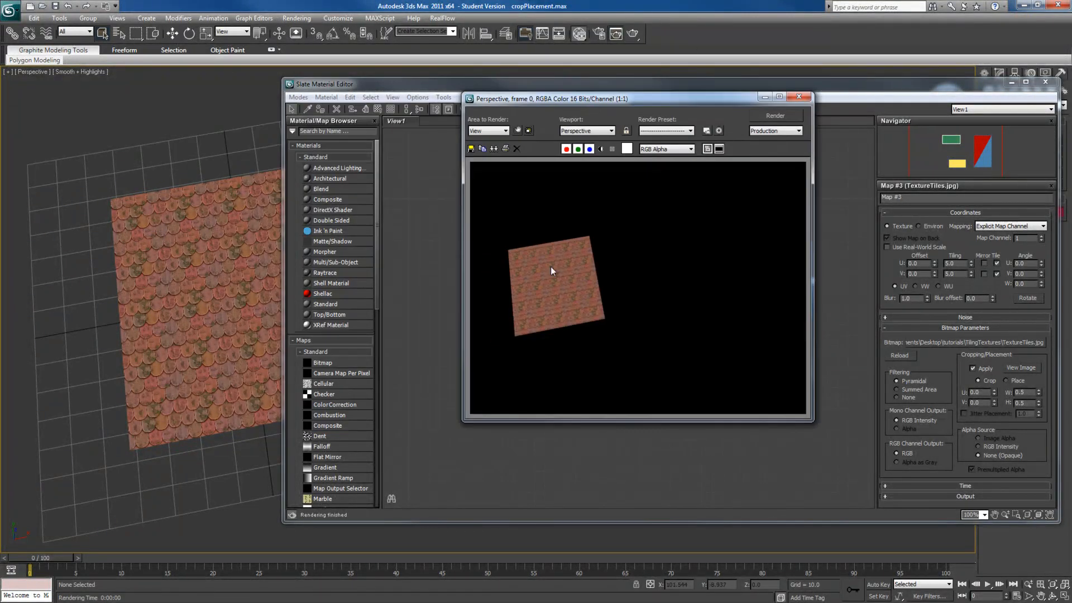
Step: Close the rendered frame window to return to the Slate material editor
click(798, 96)
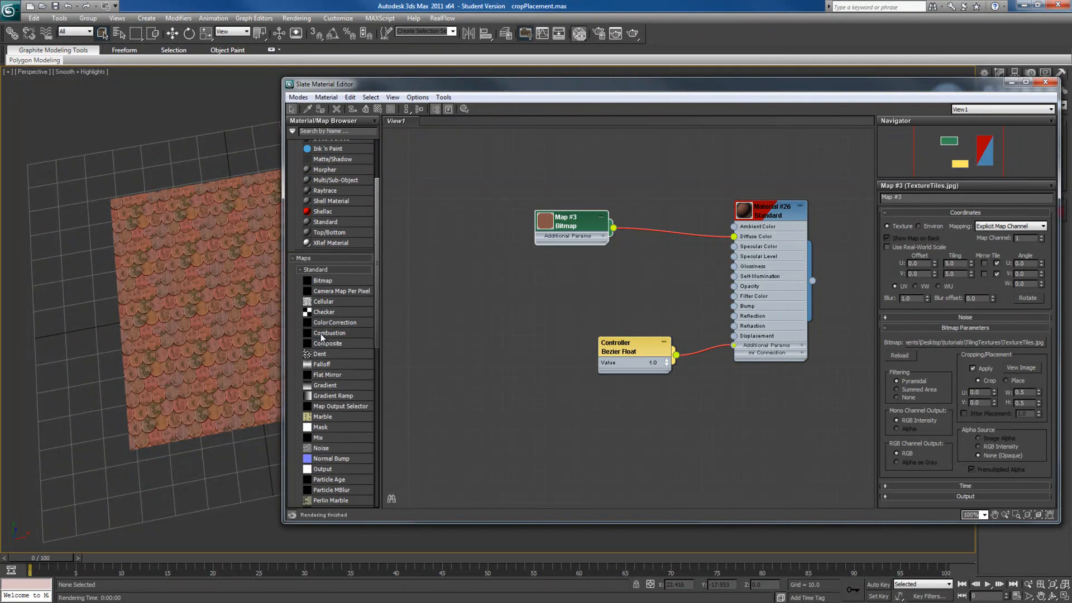
mouse_move(493, 312)
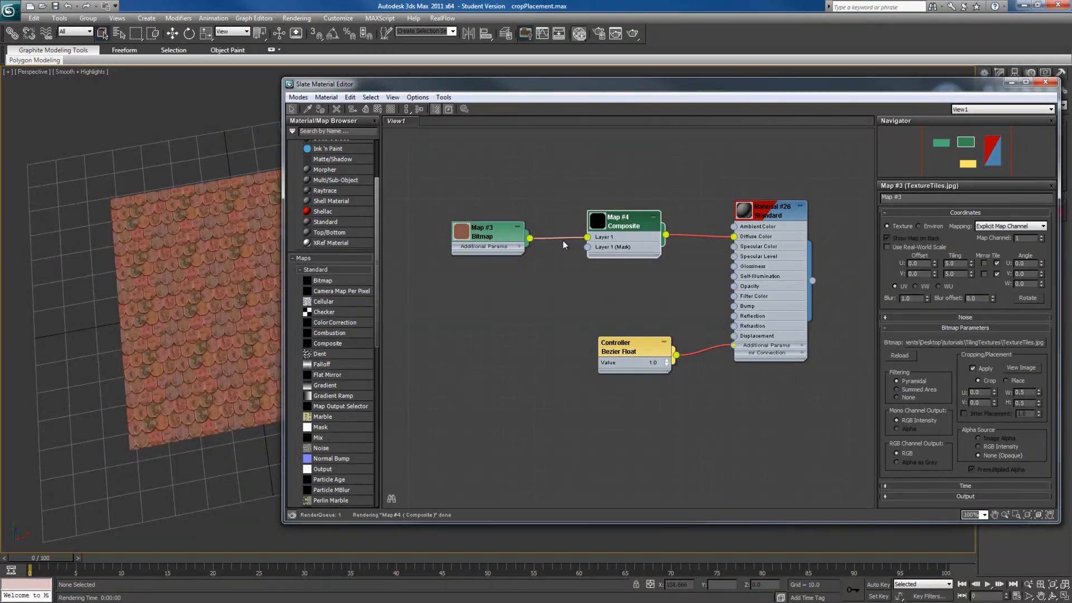
Step: Move the tile bitmap node above the new Composite map and show its layer settings
drag(482, 232, 502, 197)
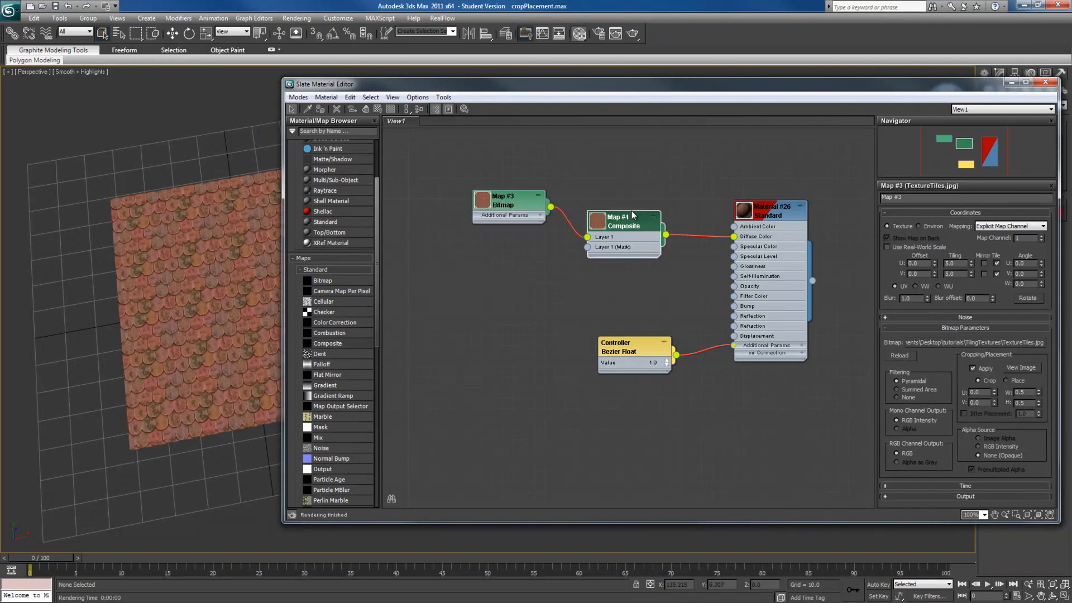
click(624, 221)
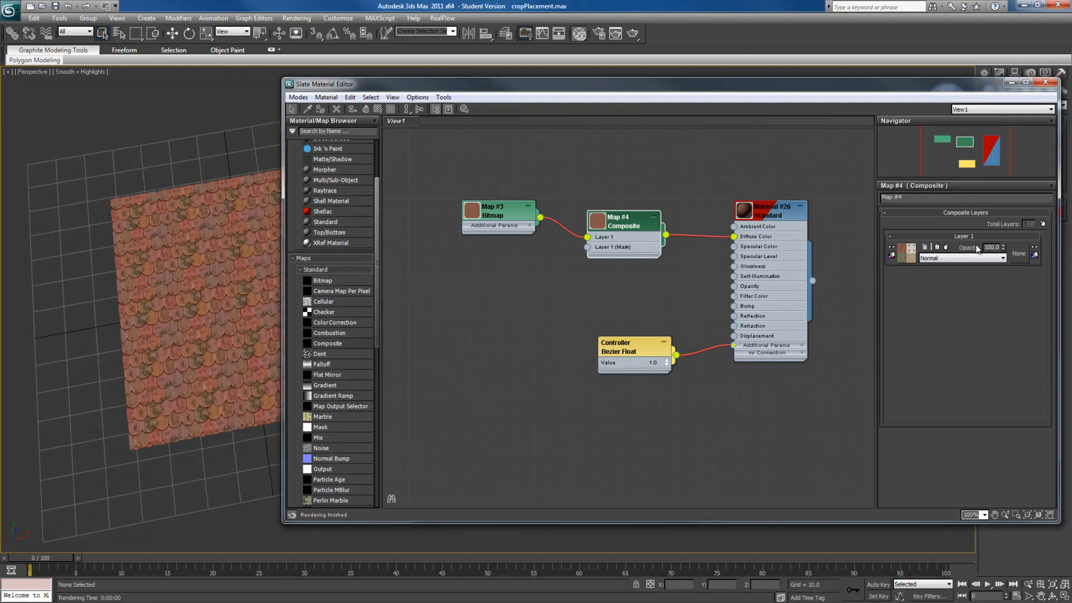
mouse_move(981, 259)
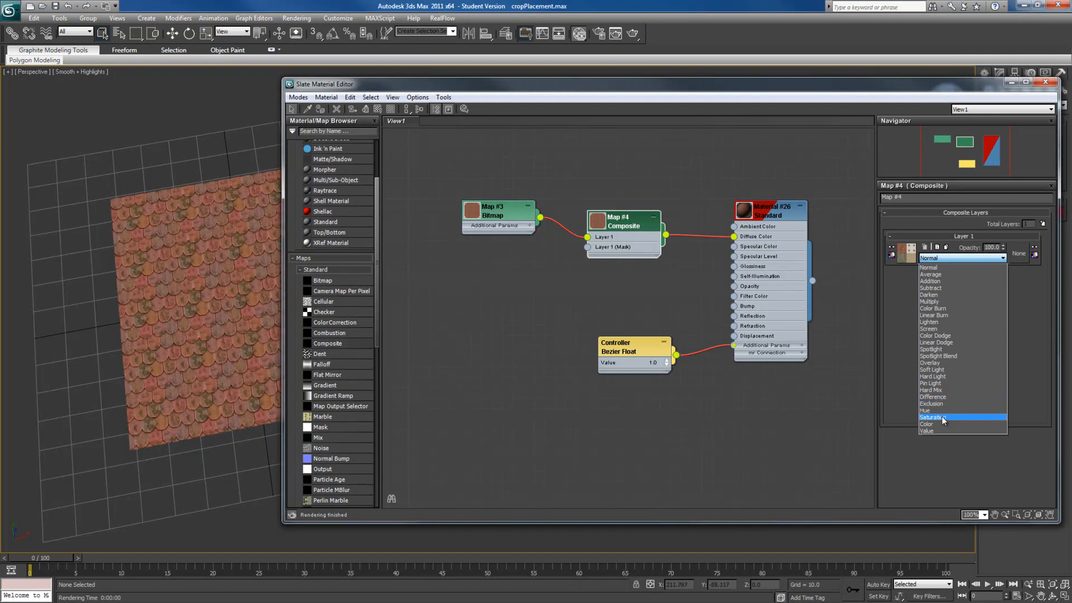
mouse_move(958, 377)
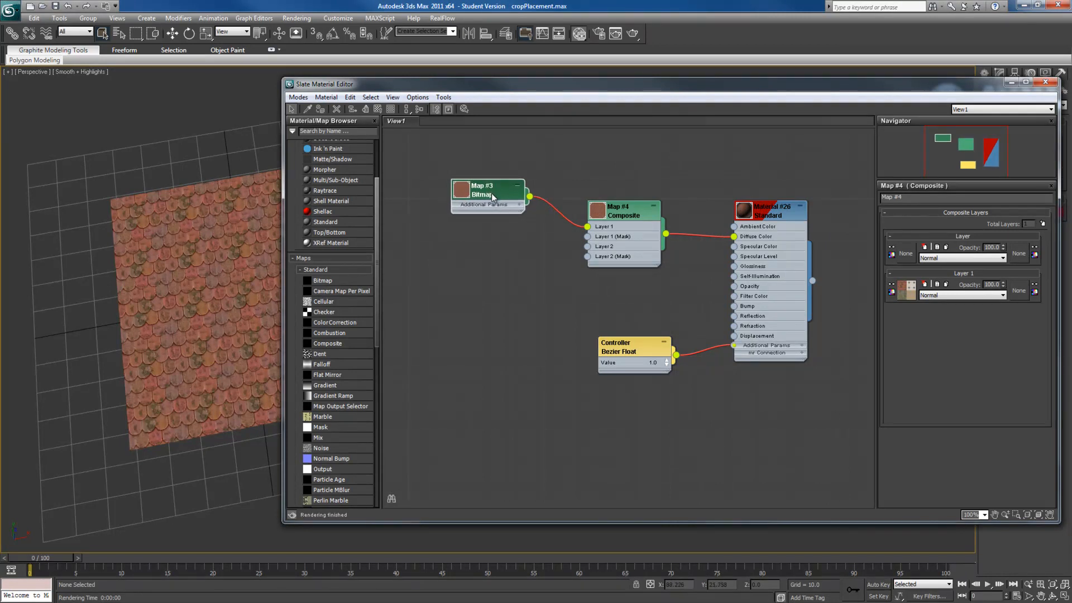
mouse_move(496, 224)
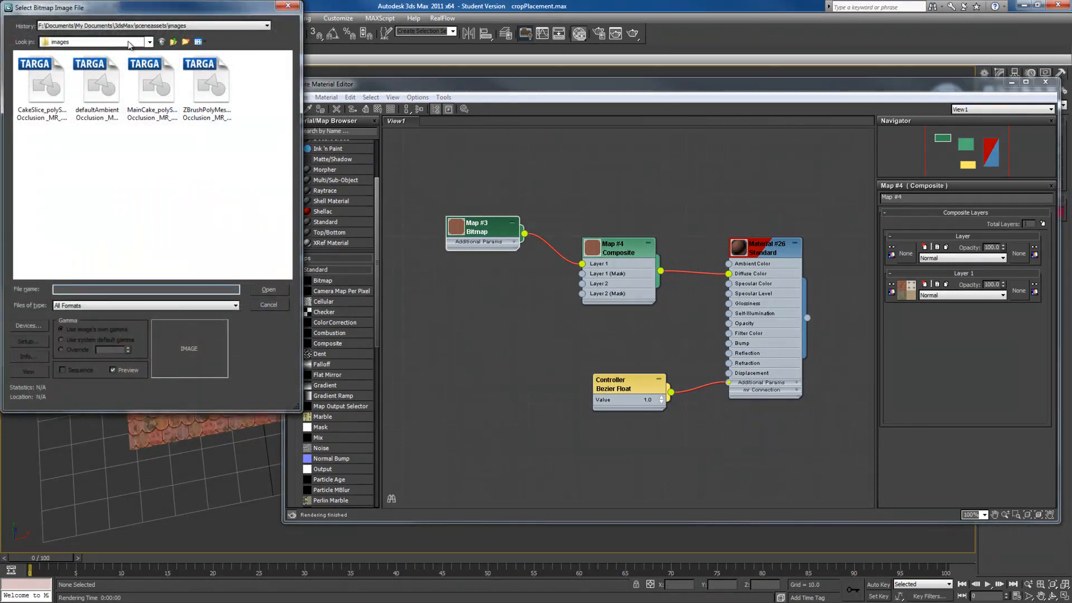
Step: Browse the new layer's Bitmap into the tutorials TilingTextures folder
click(149, 43)
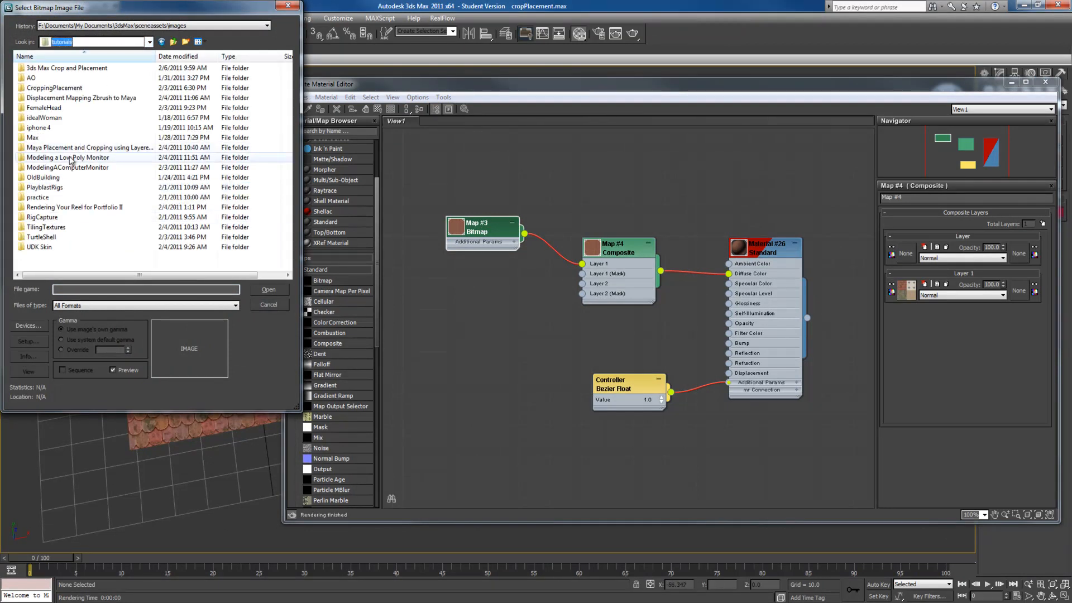
double_click(46, 227)
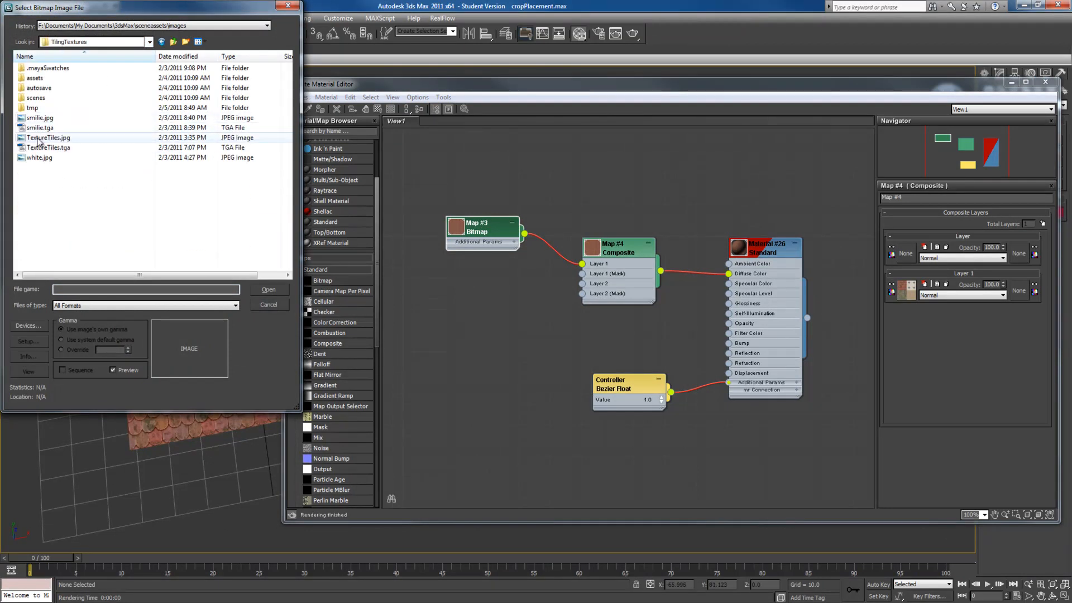
click(268, 289)
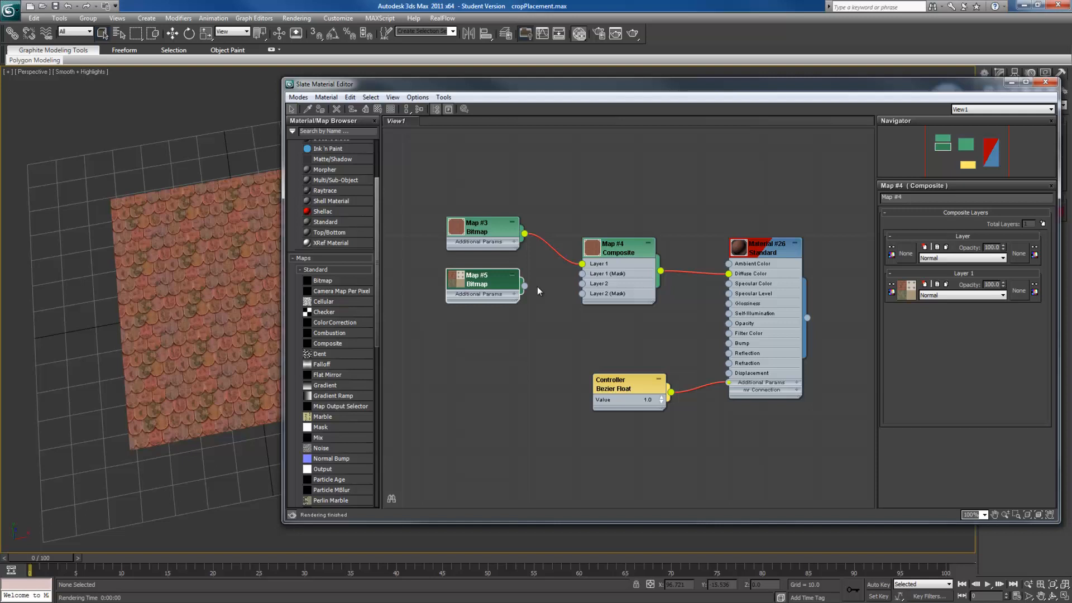
Step: Wire Map #5 into Layer 2 and crop it to the rock wall quarter (W and H 0.5)
drag(523, 285, 580, 283)
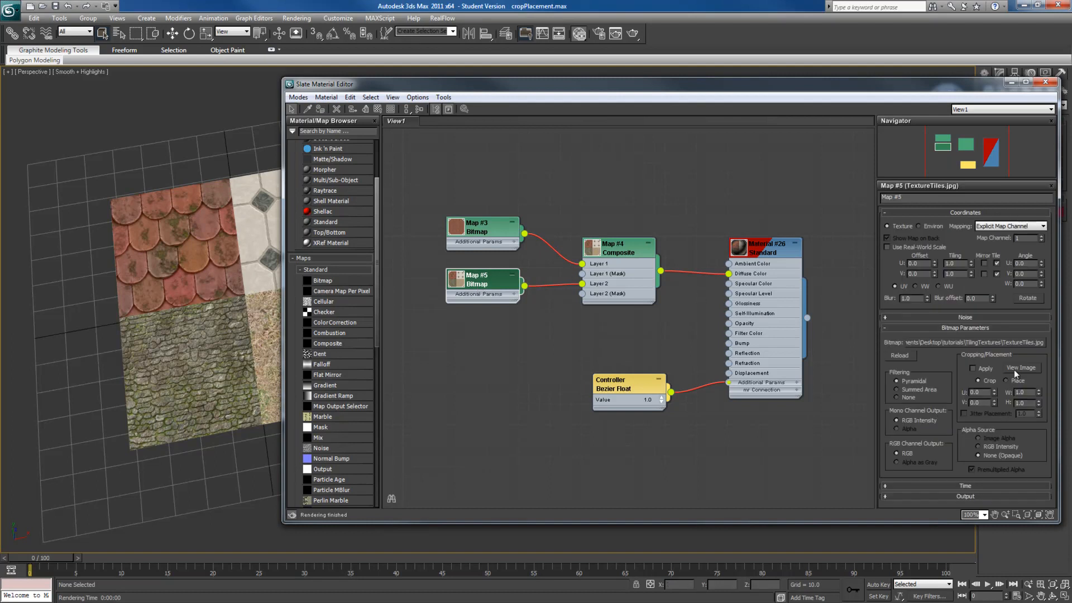
click(1020, 368)
text(2)
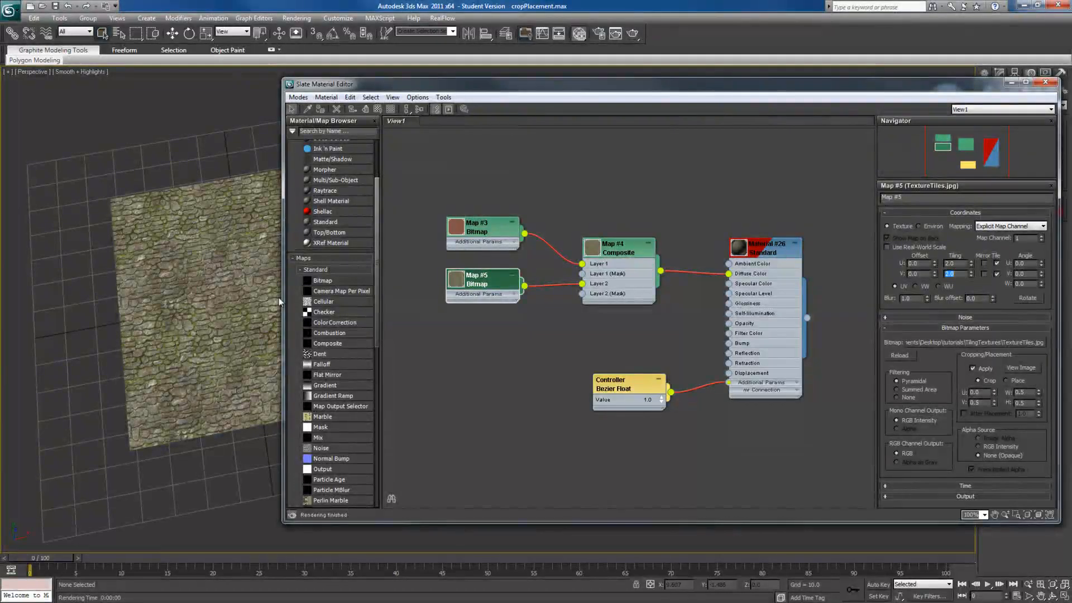
click(619, 248)
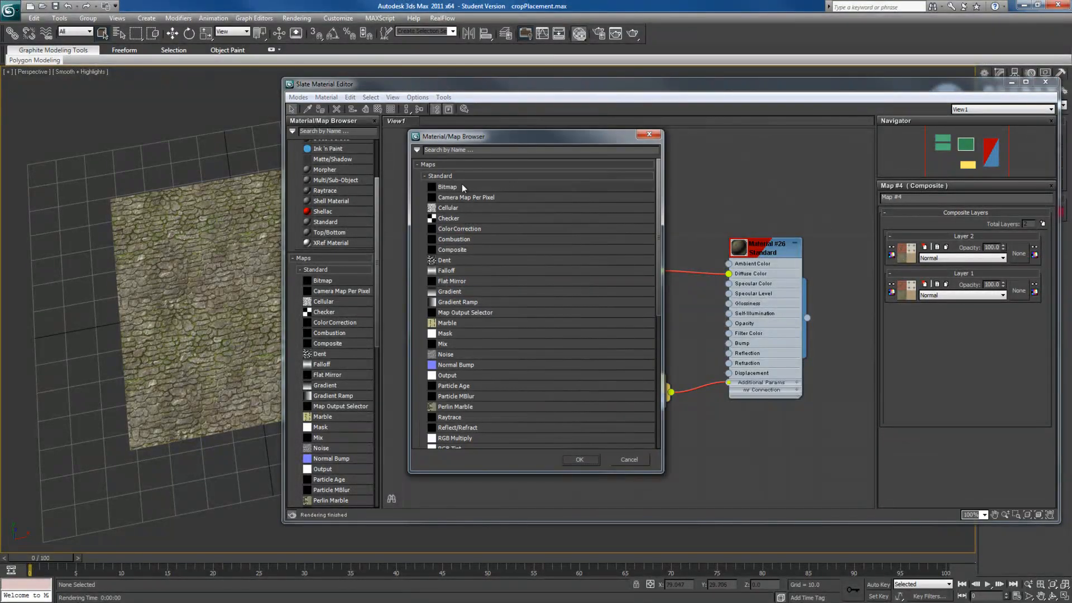
mouse_move(457, 442)
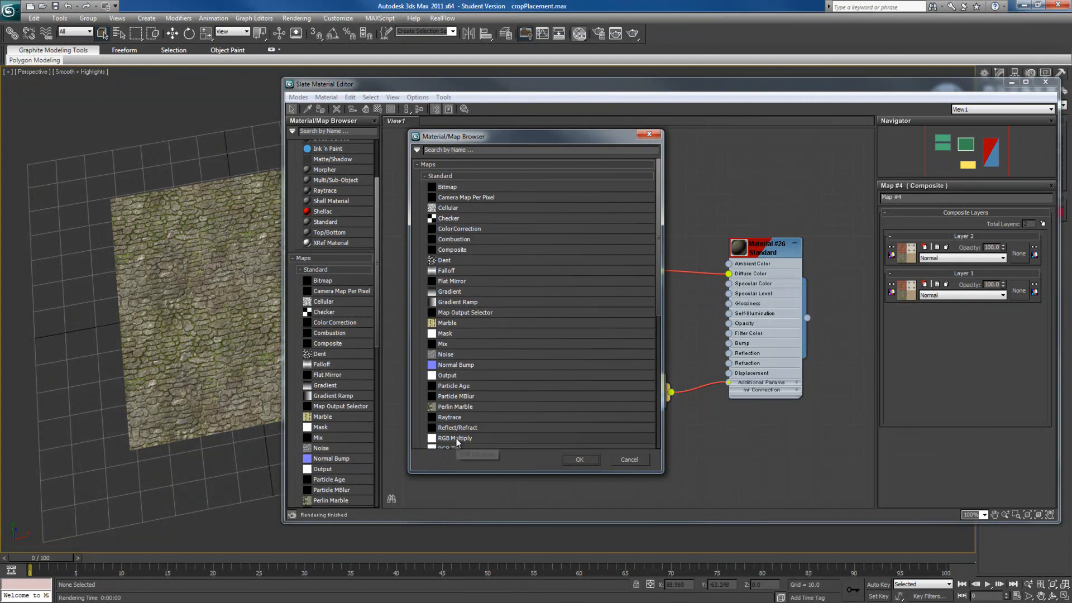
mouse_move(503, 401)
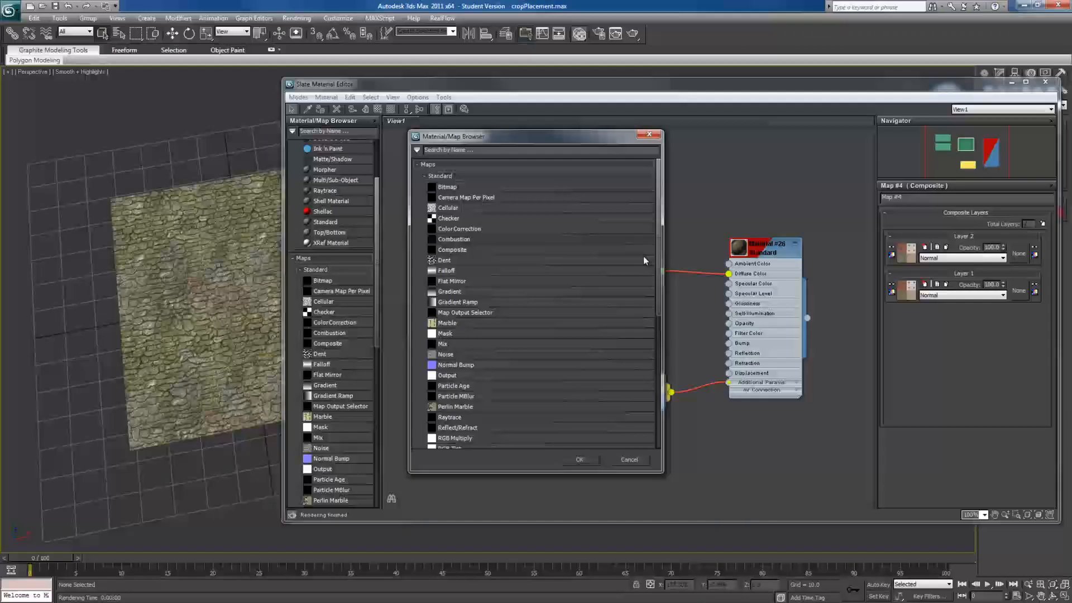
scroll(down, 3)
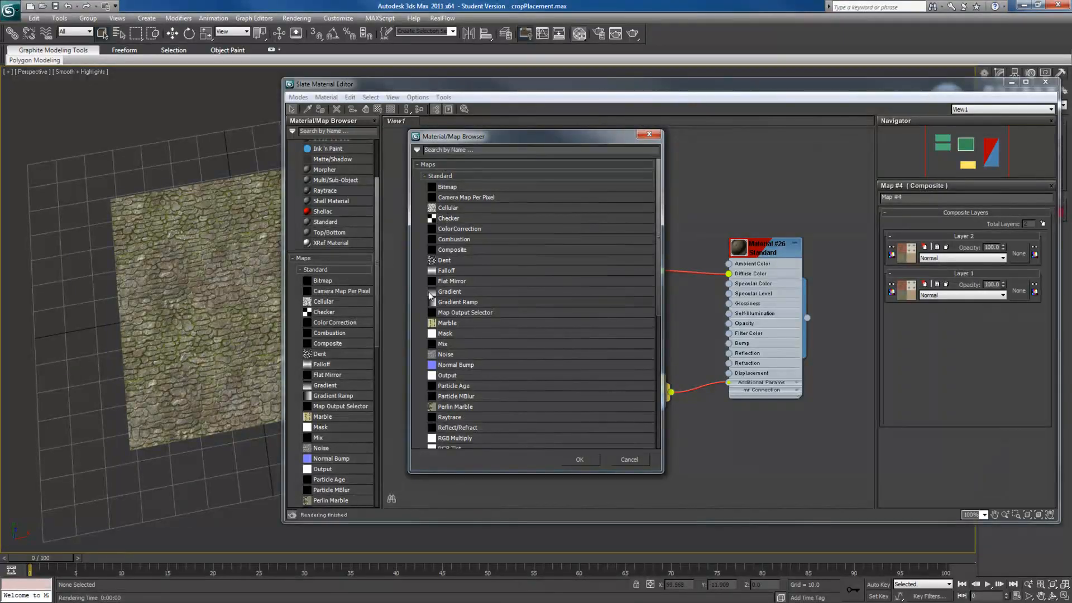
mouse_move(487, 295)
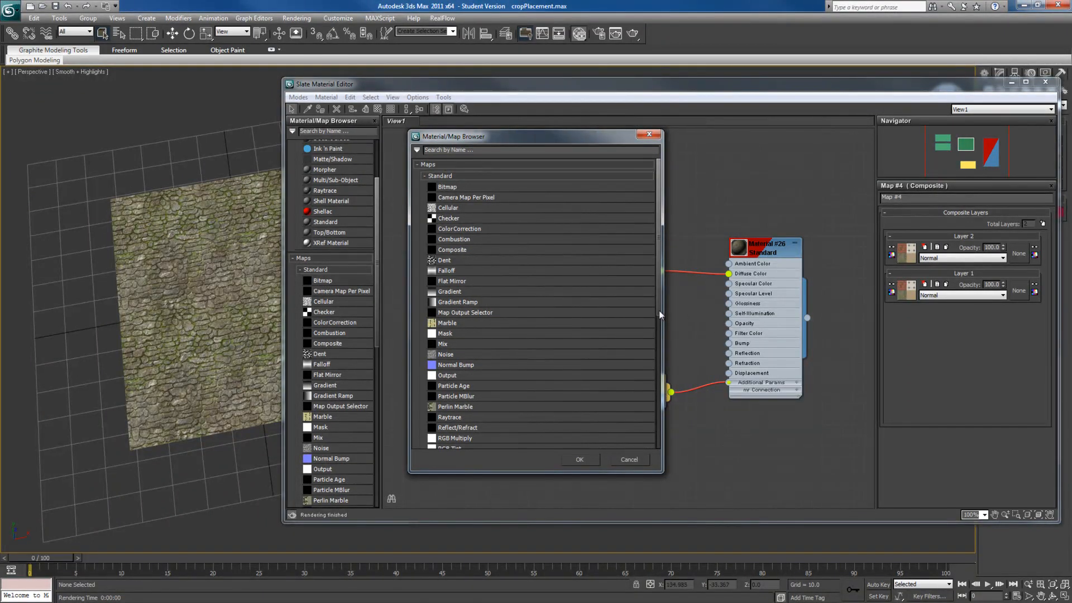
mouse_move(449, 218)
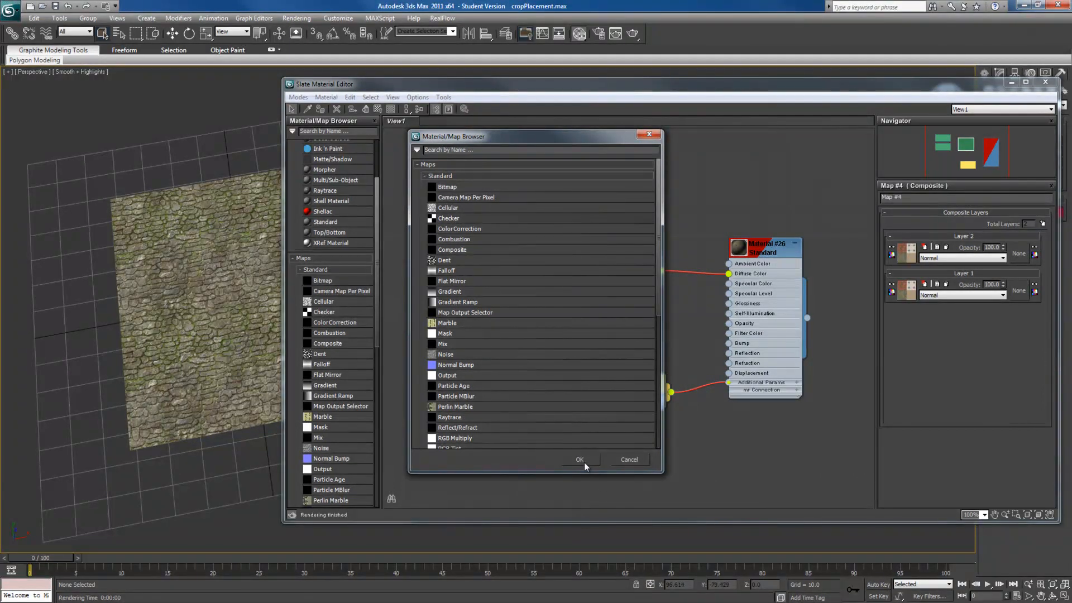
click(580, 459)
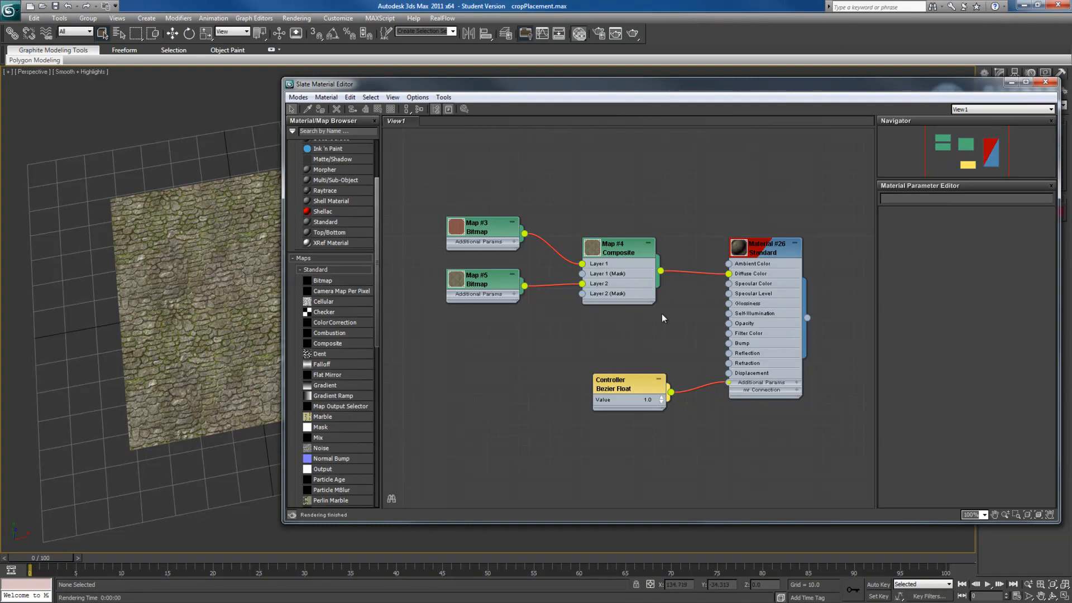
click(616, 248)
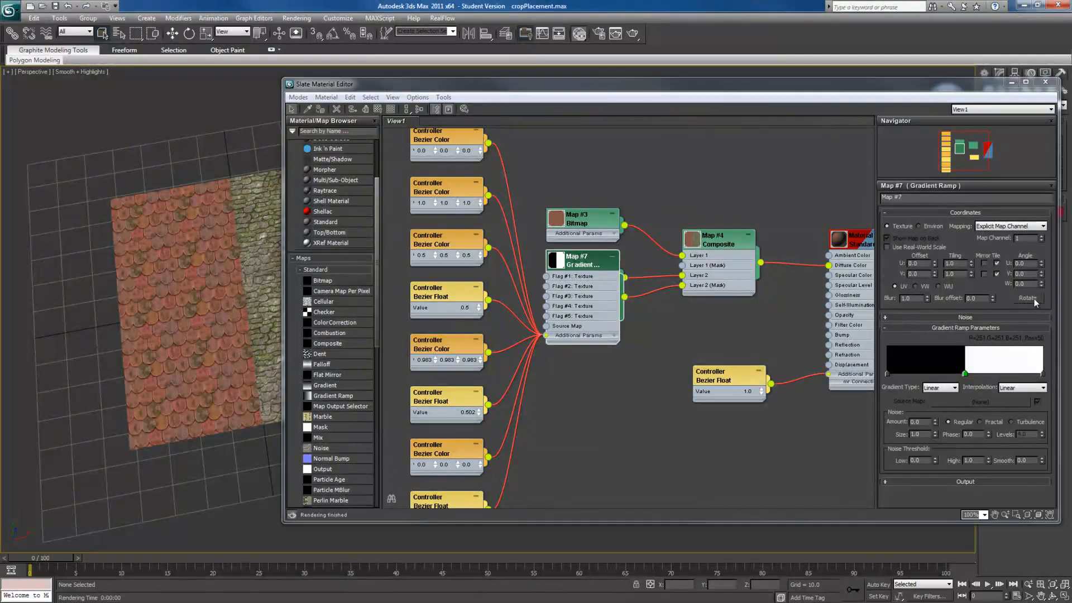
click(1028, 297)
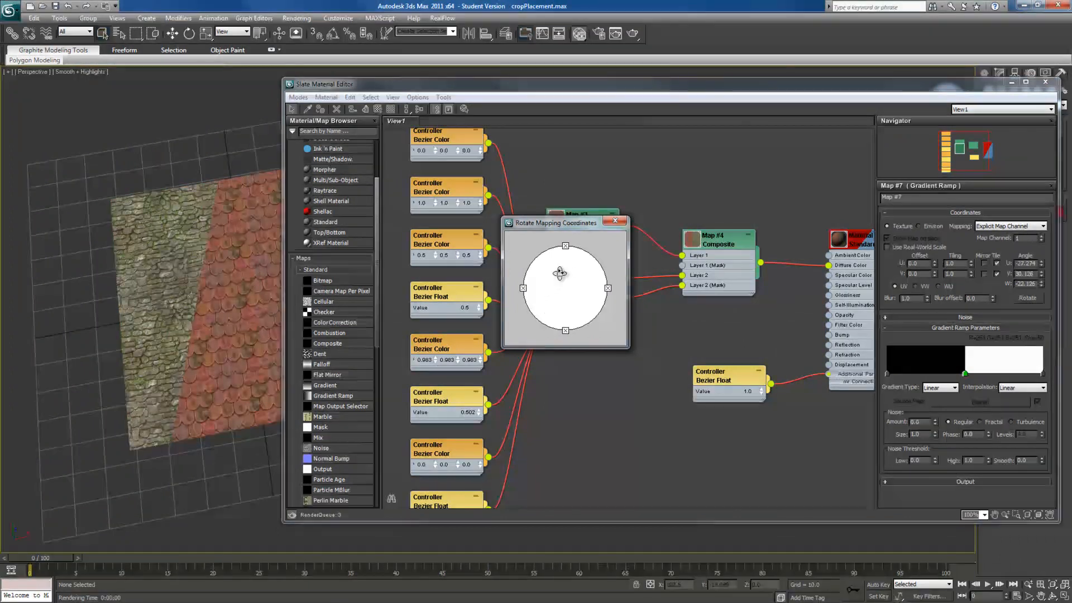
drag(559, 273, 616, 330)
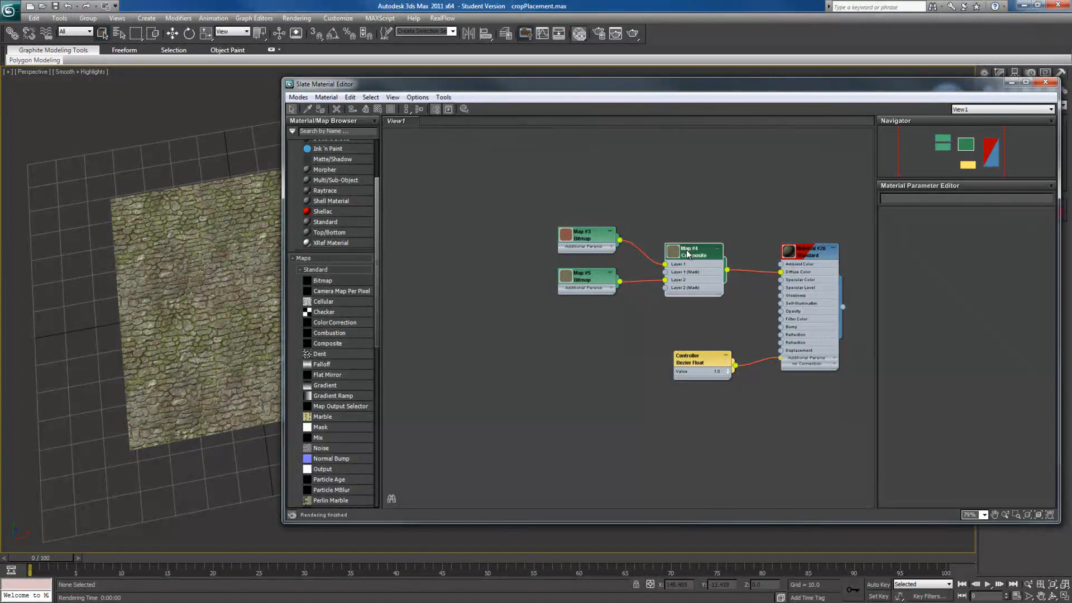
Step: Try Average, Addition and Multiply blend modes on Layer 2, then restore Normal
click(694, 253)
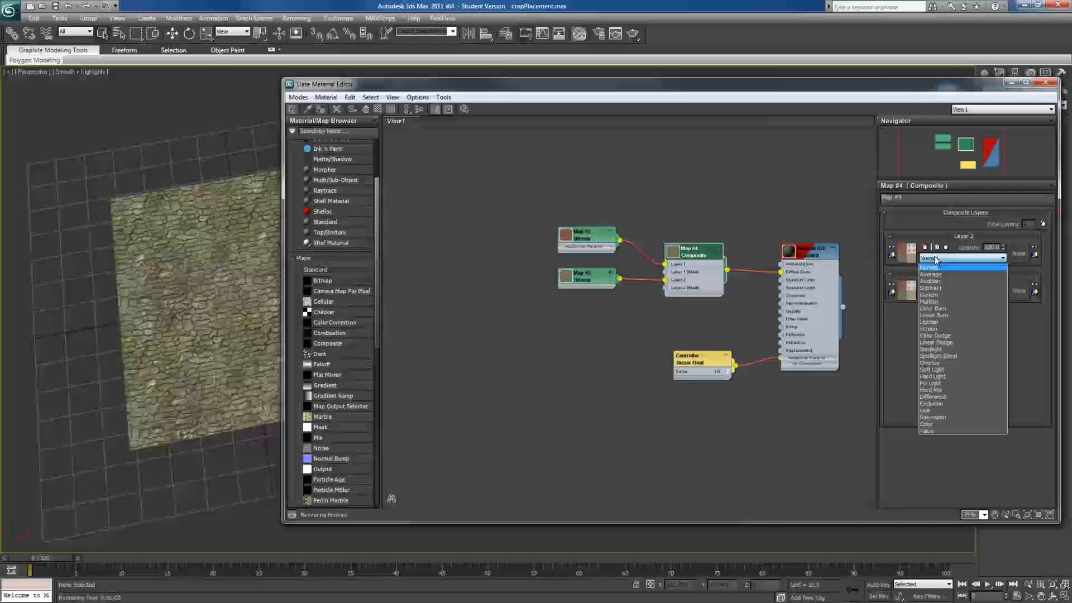
click(930, 275)
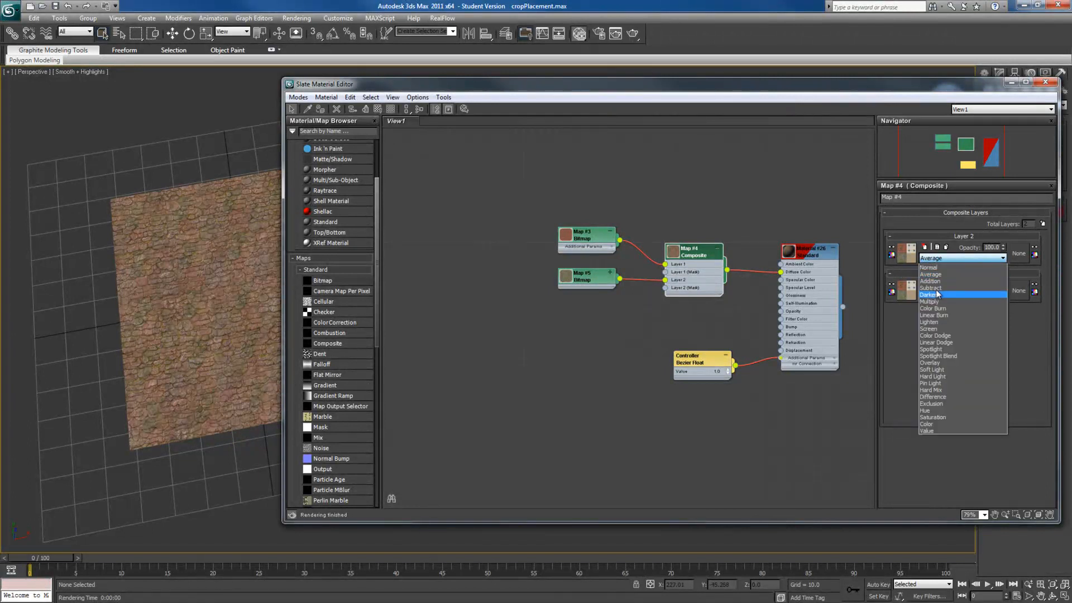
click(929, 282)
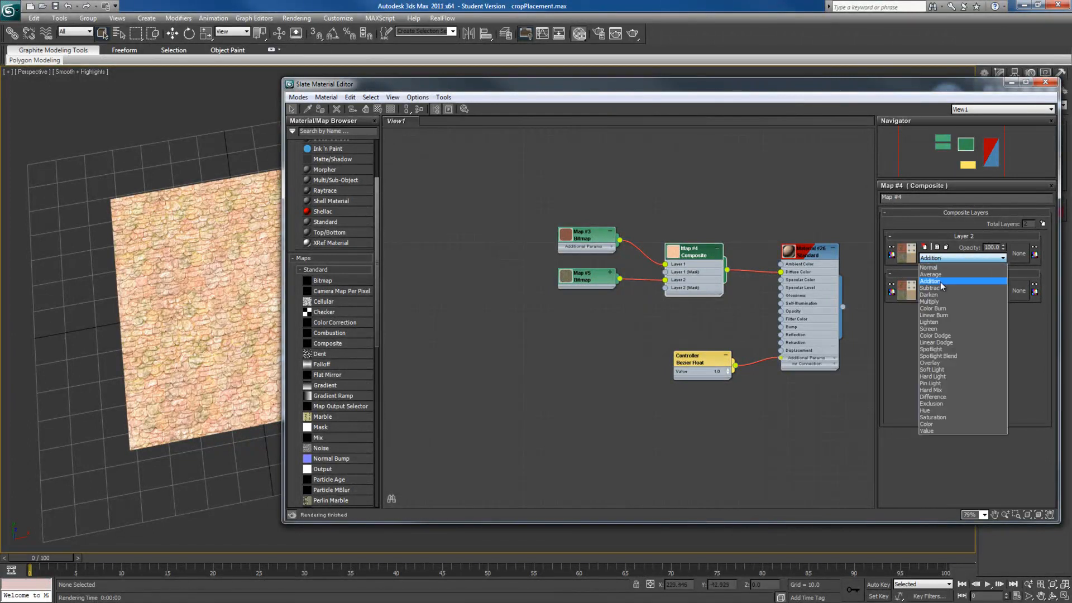
click(929, 301)
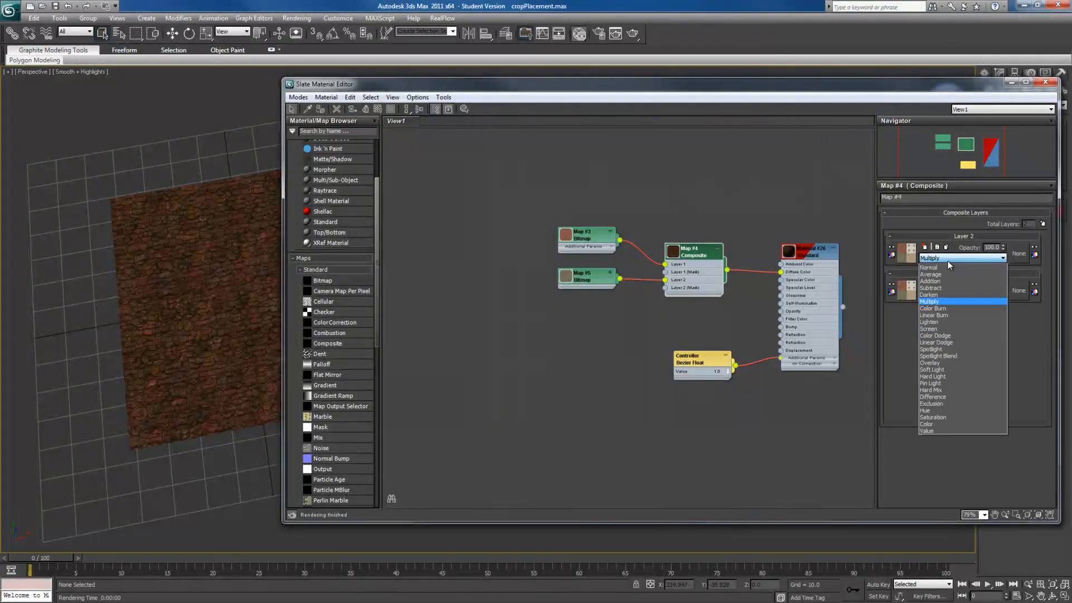
click(931, 369)
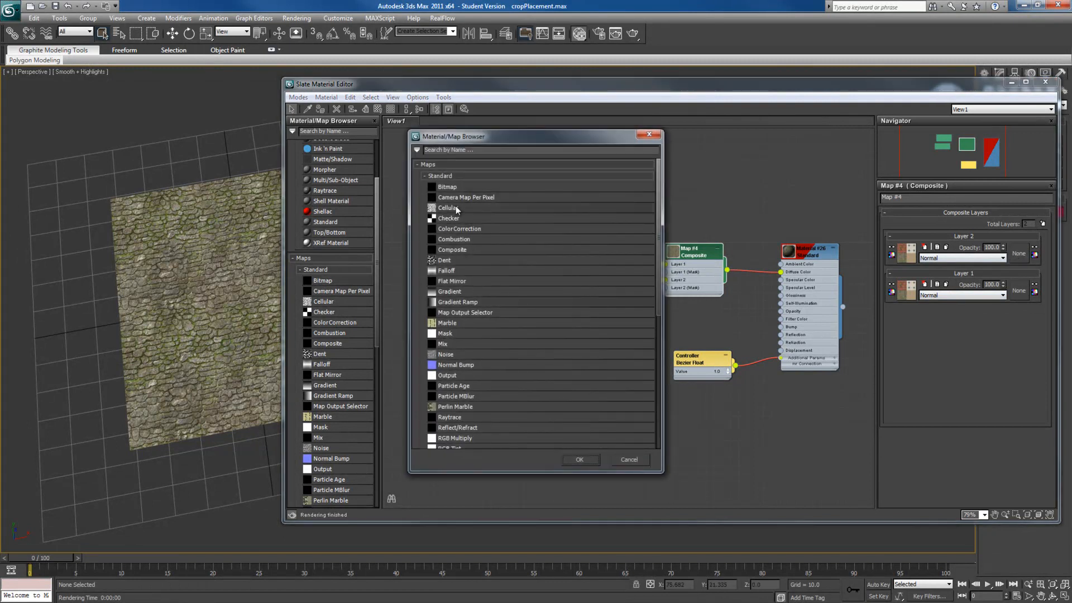
mouse_move(453, 221)
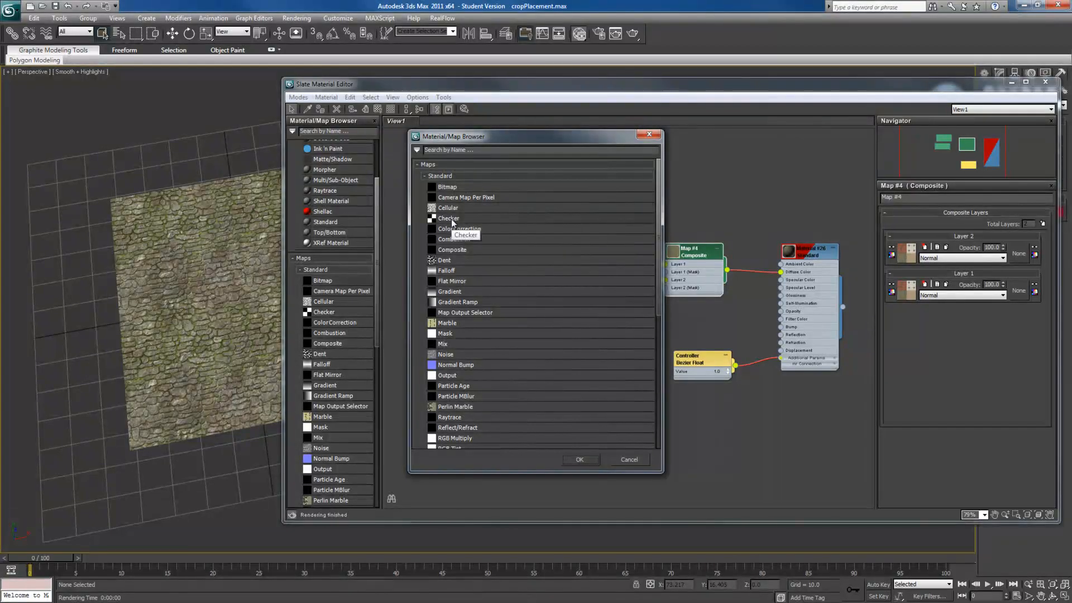
mouse_move(444, 239)
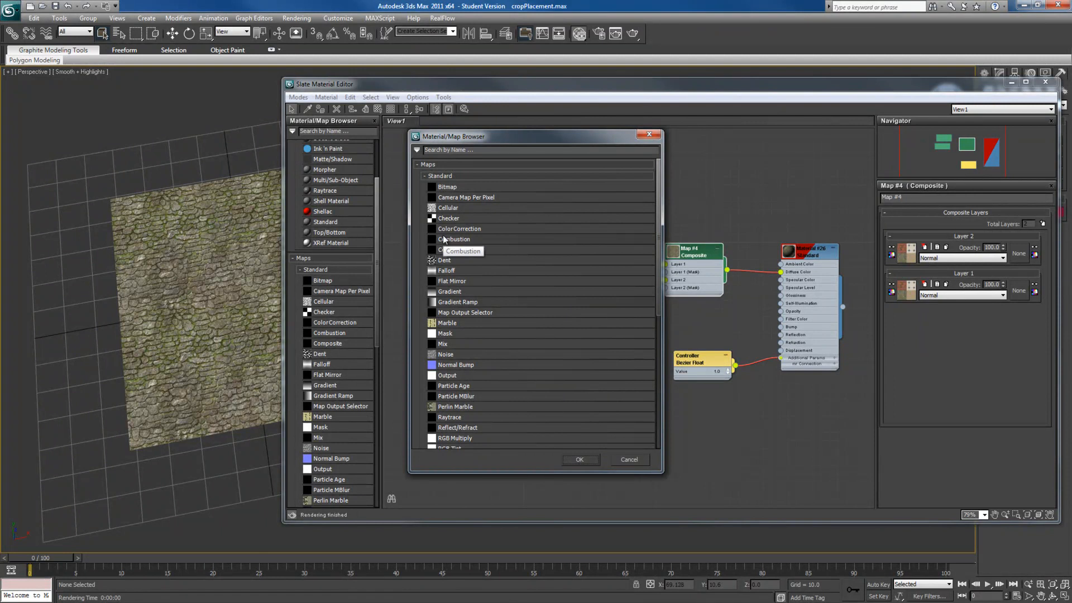
Step: Scroll the Composite Layers rollout down to the newly added third layer
scroll(down, 3)
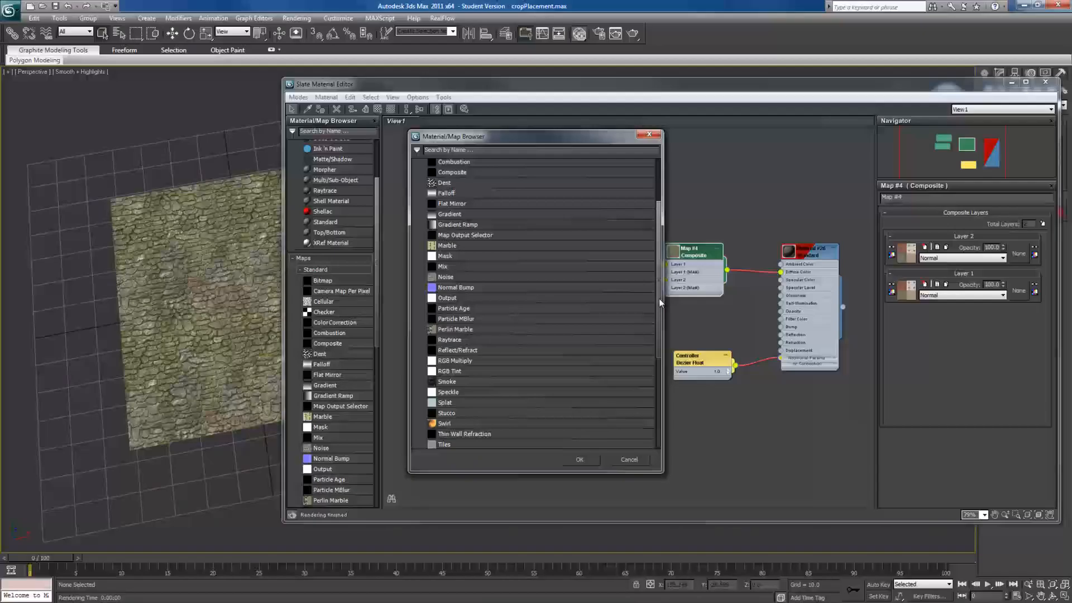
scroll(down, 3)
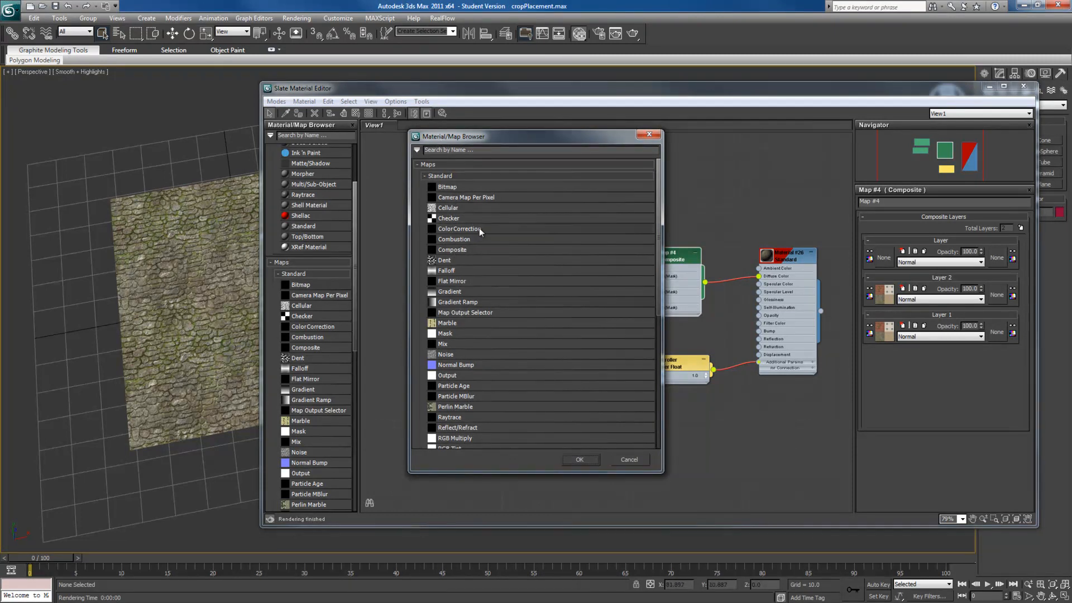
mouse_move(435, 236)
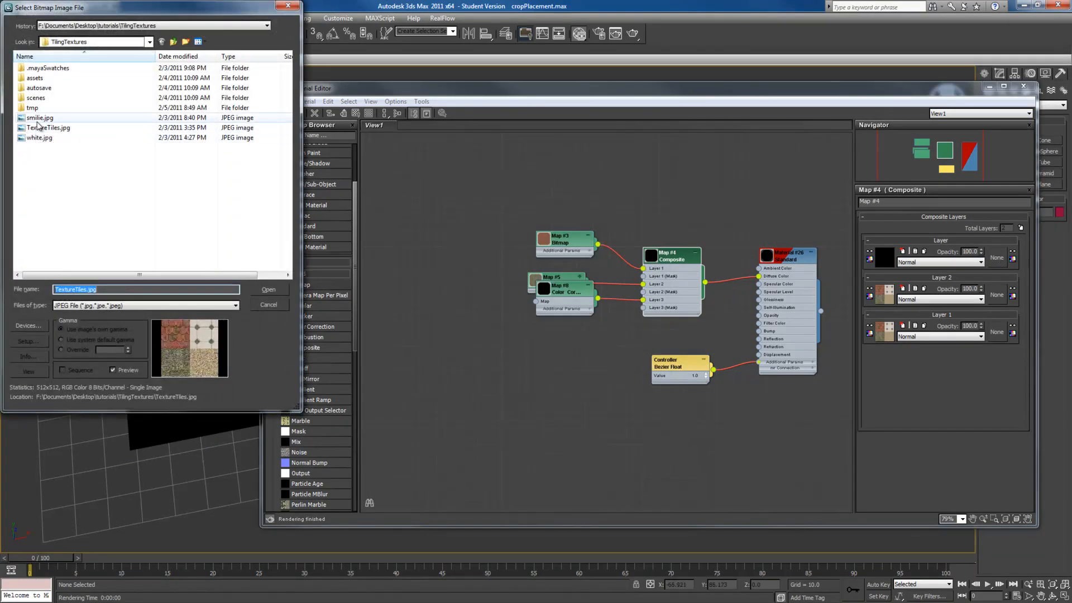
Step: Filter to Targa files and load smilie.tga as the third layer's mask
click(35, 119)
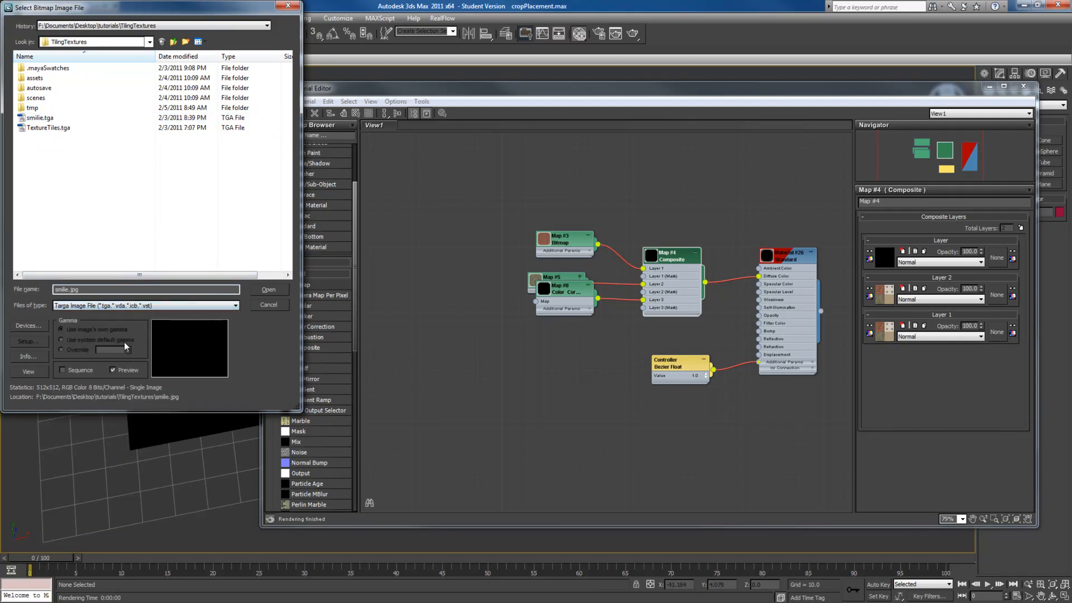
click(33, 119)
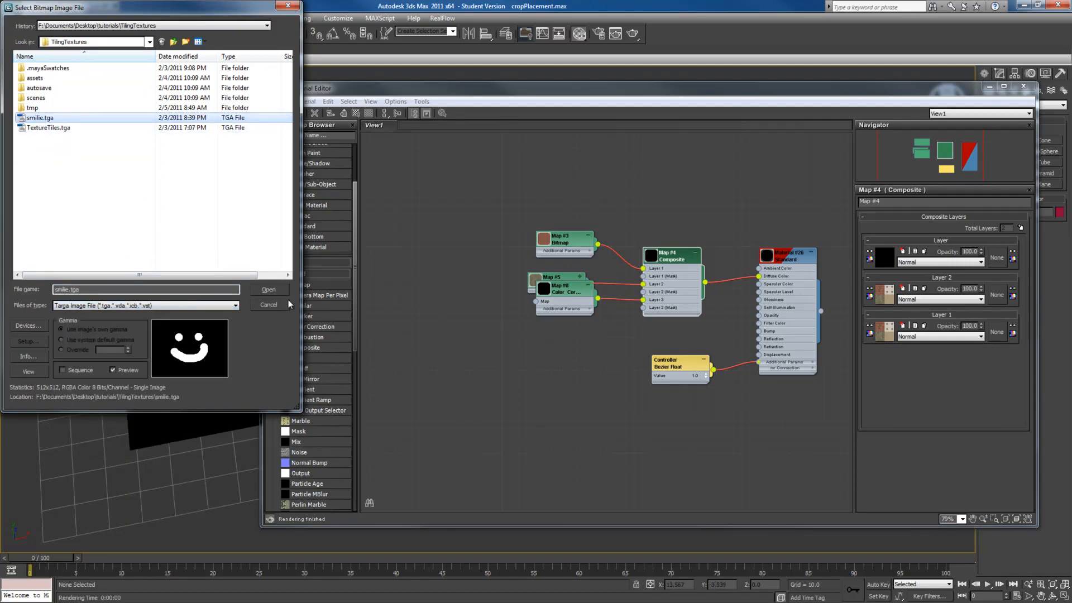
click(268, 289)
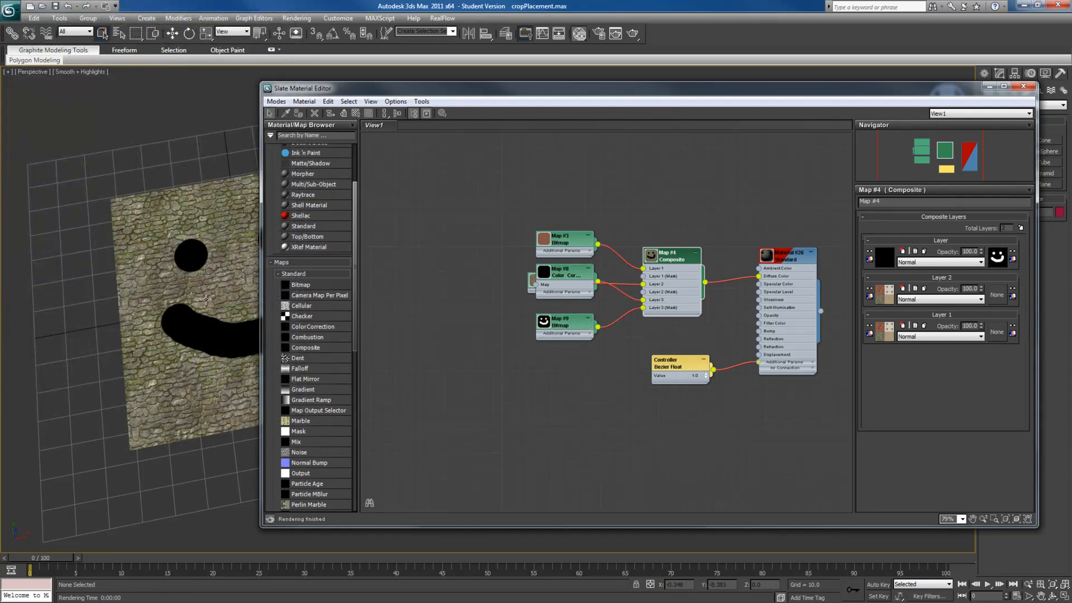
Step: Set the smiley mask's U and V Tiling to 2.0 and view the repeated face on the plane
drag(303, 87, 332, 85)
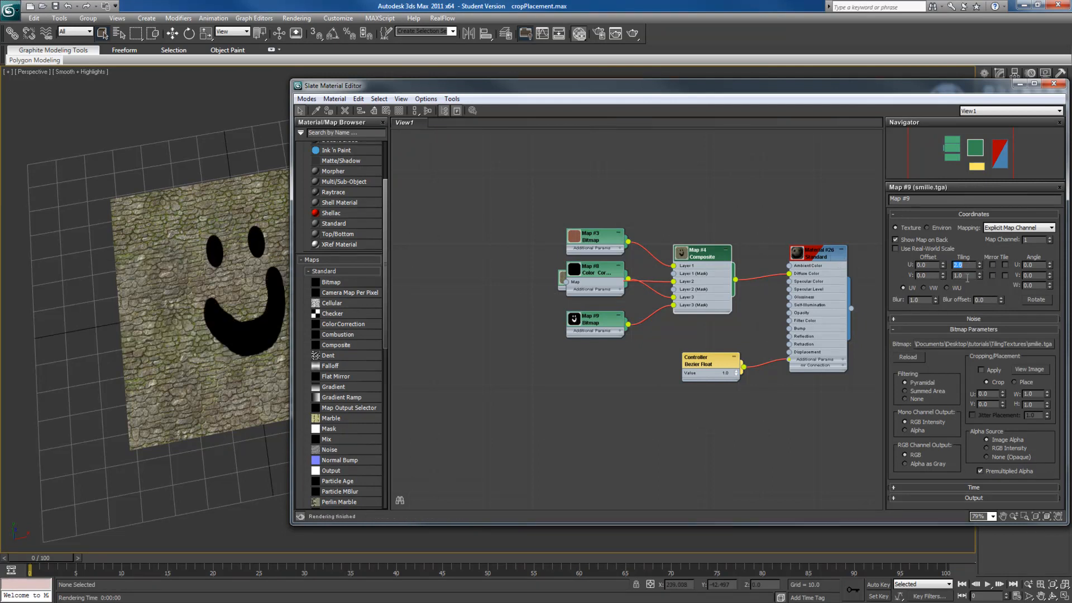
text(2.0)
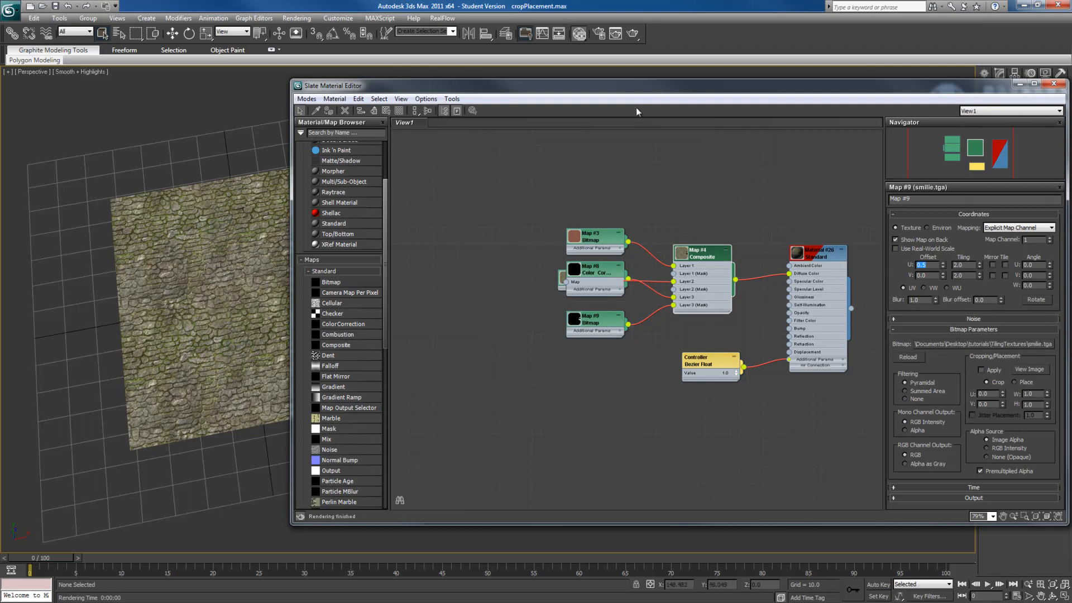
drag(349, 85, 454, 97)
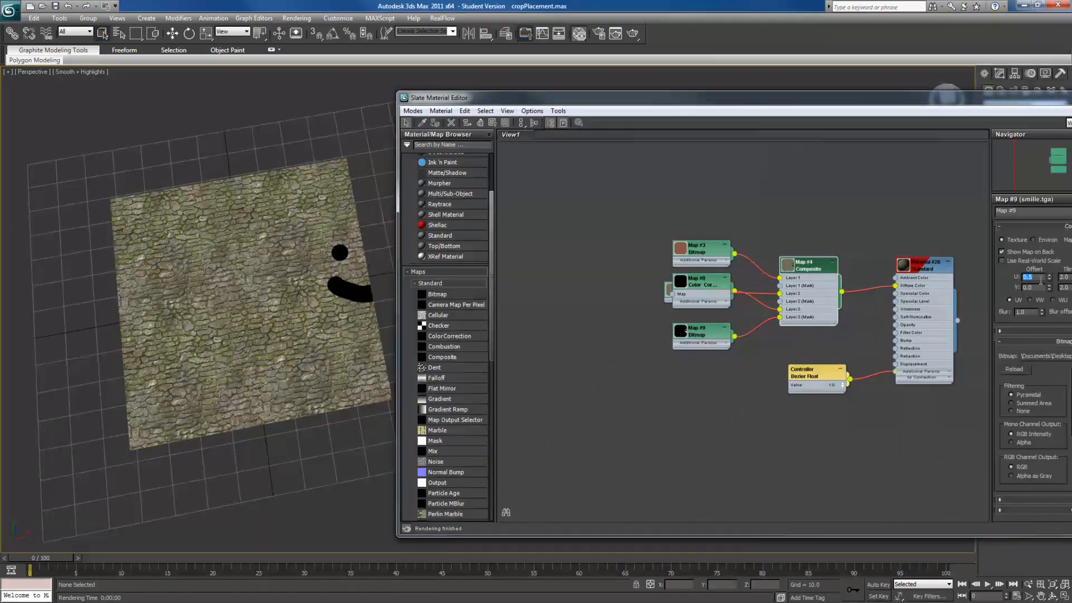